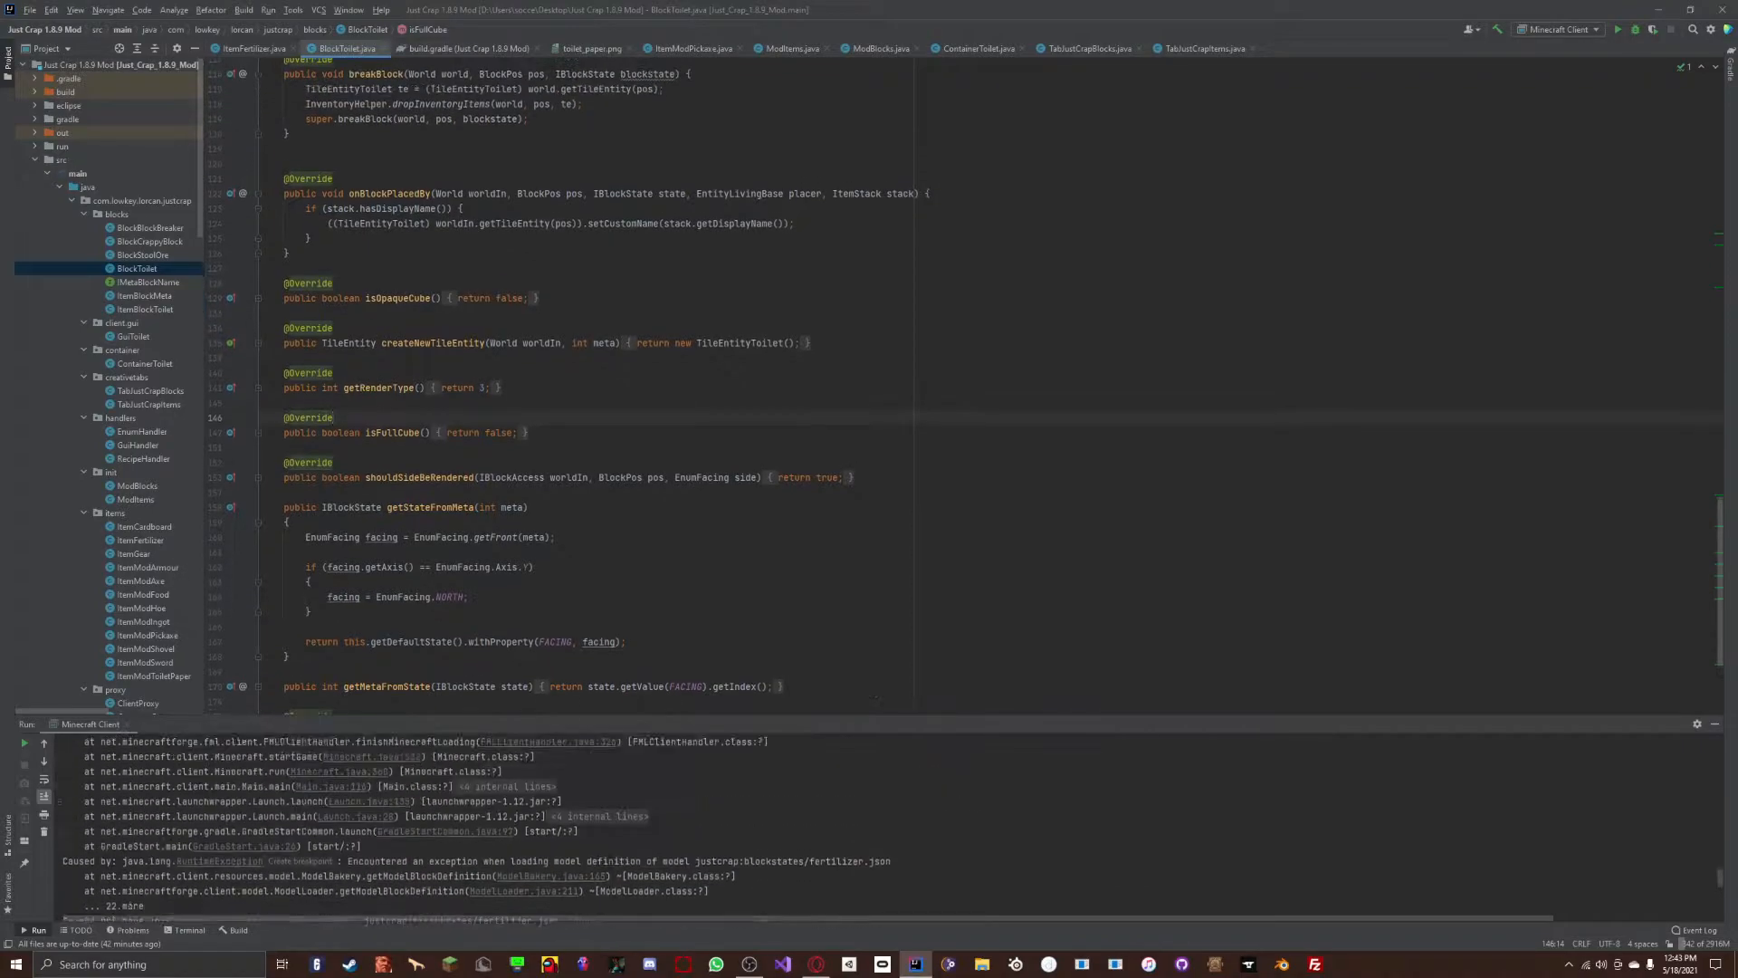
Launch the Minecraft Client run configuration and wait for the test world to load.
click(1651, 31)
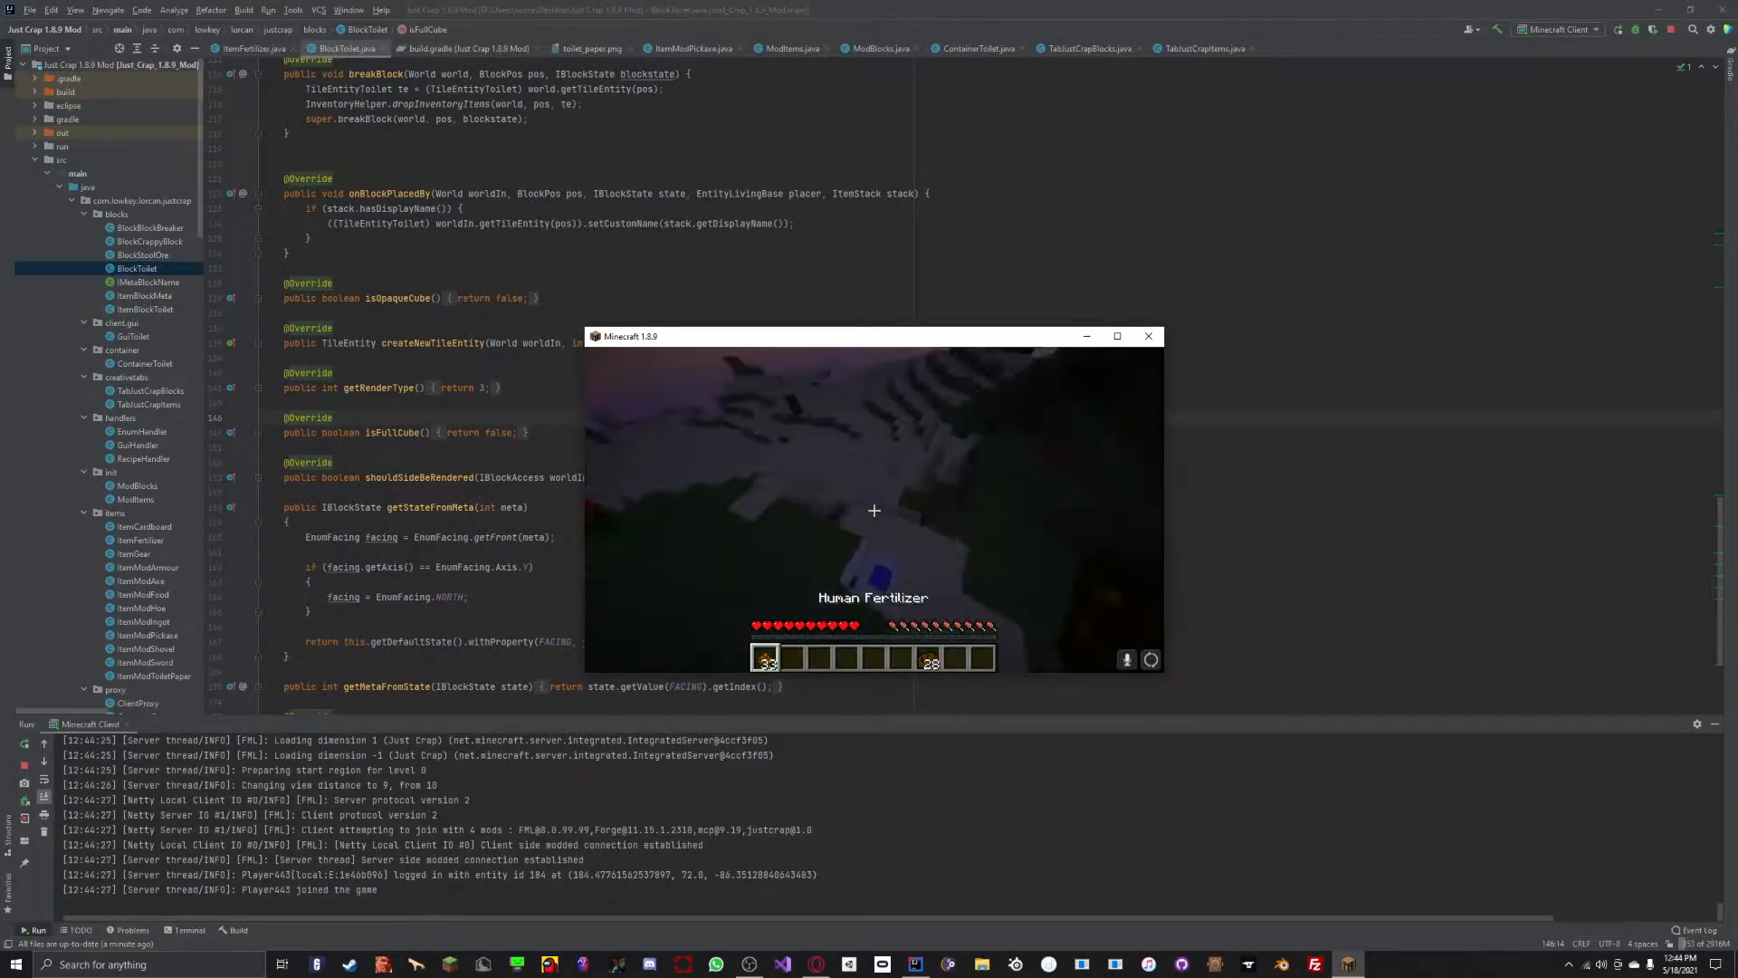
Switch to fullscreen, visit the Controls settings, return to the game and open the toilet block's inventory.
key(e)
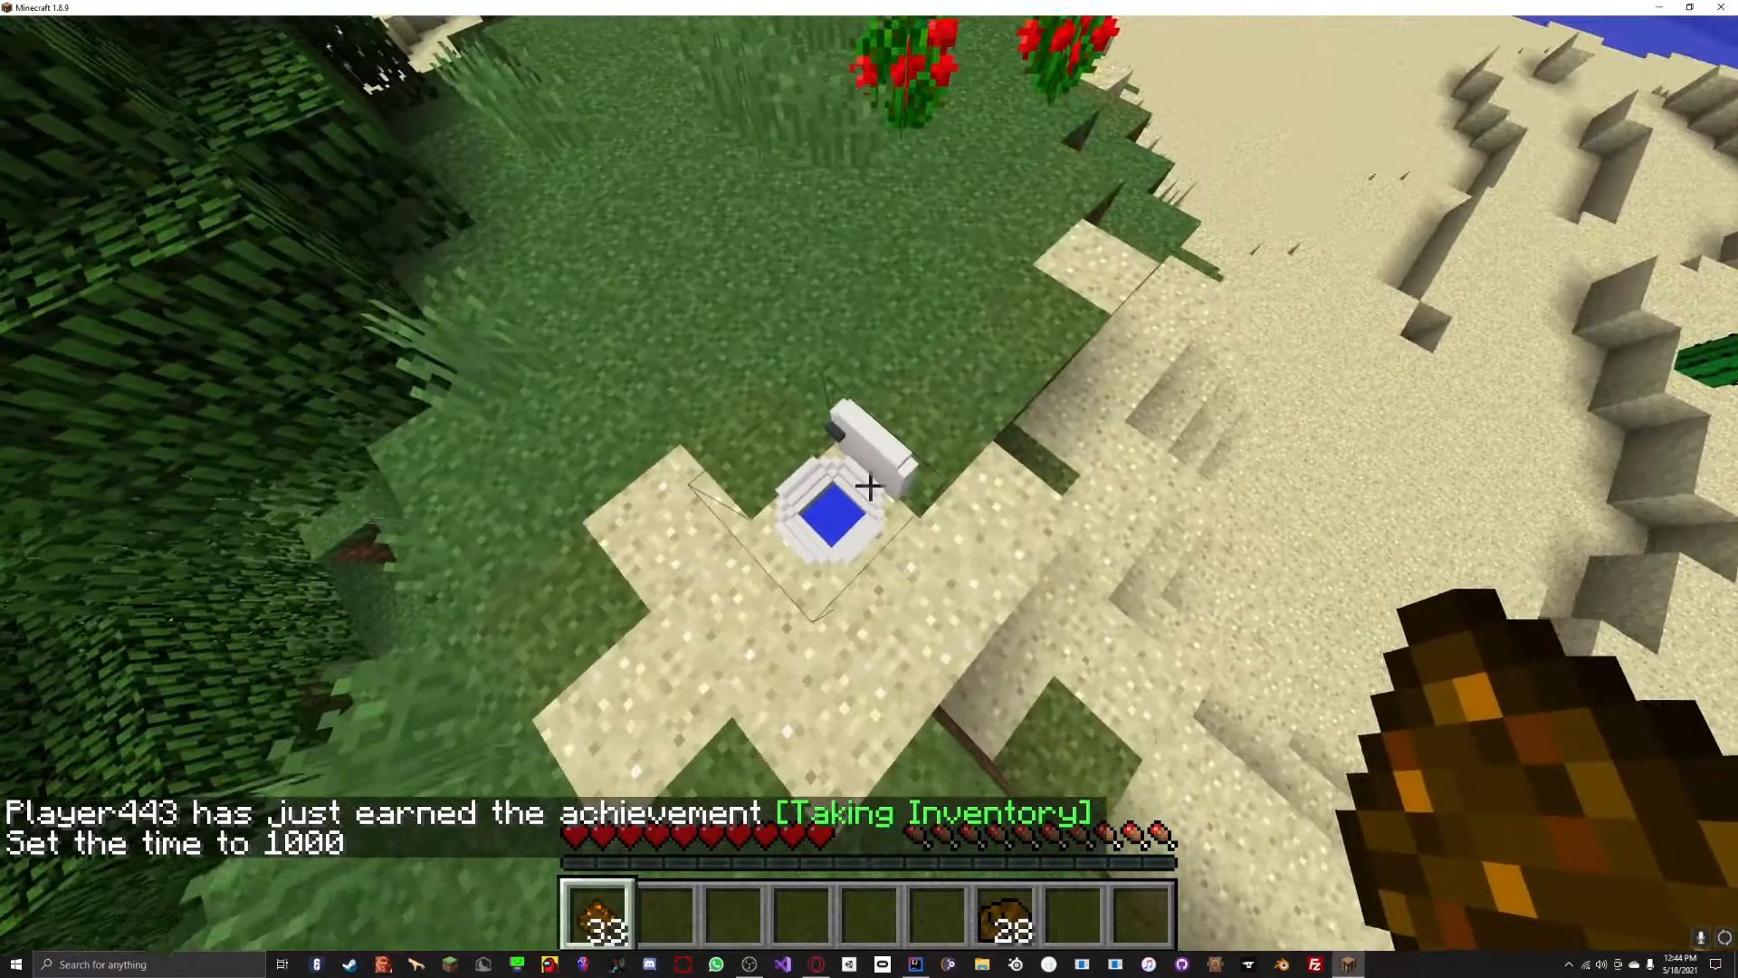
key(Escape)
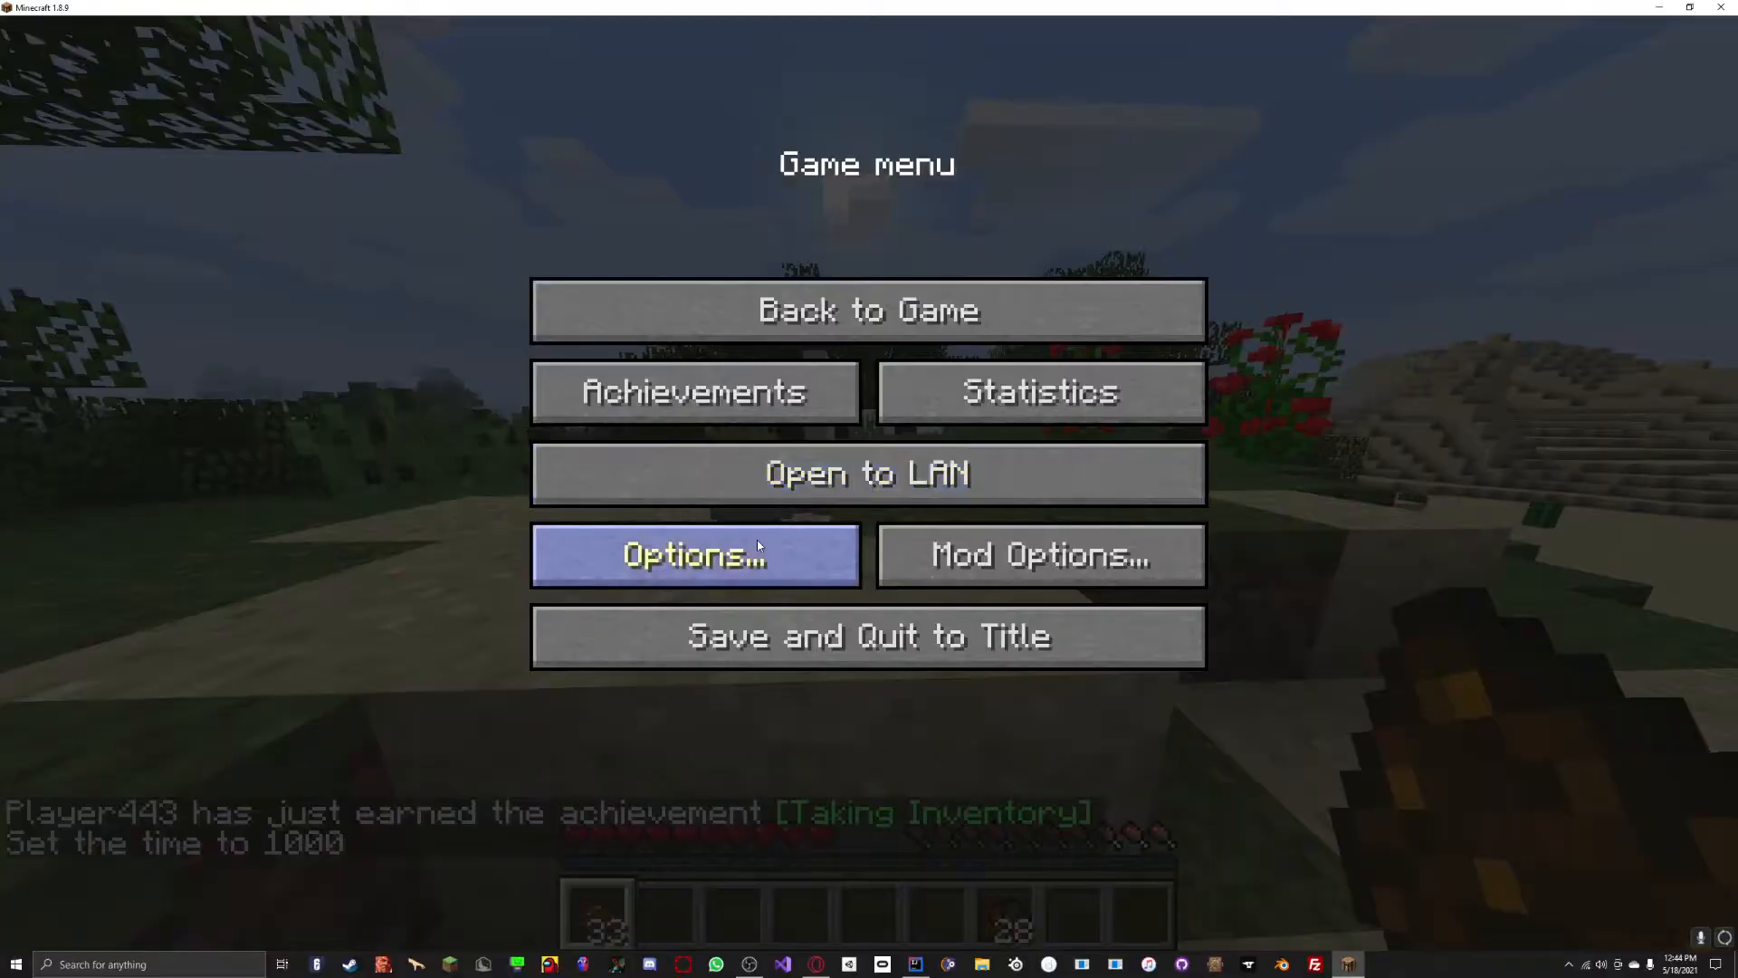
click(696, 556)
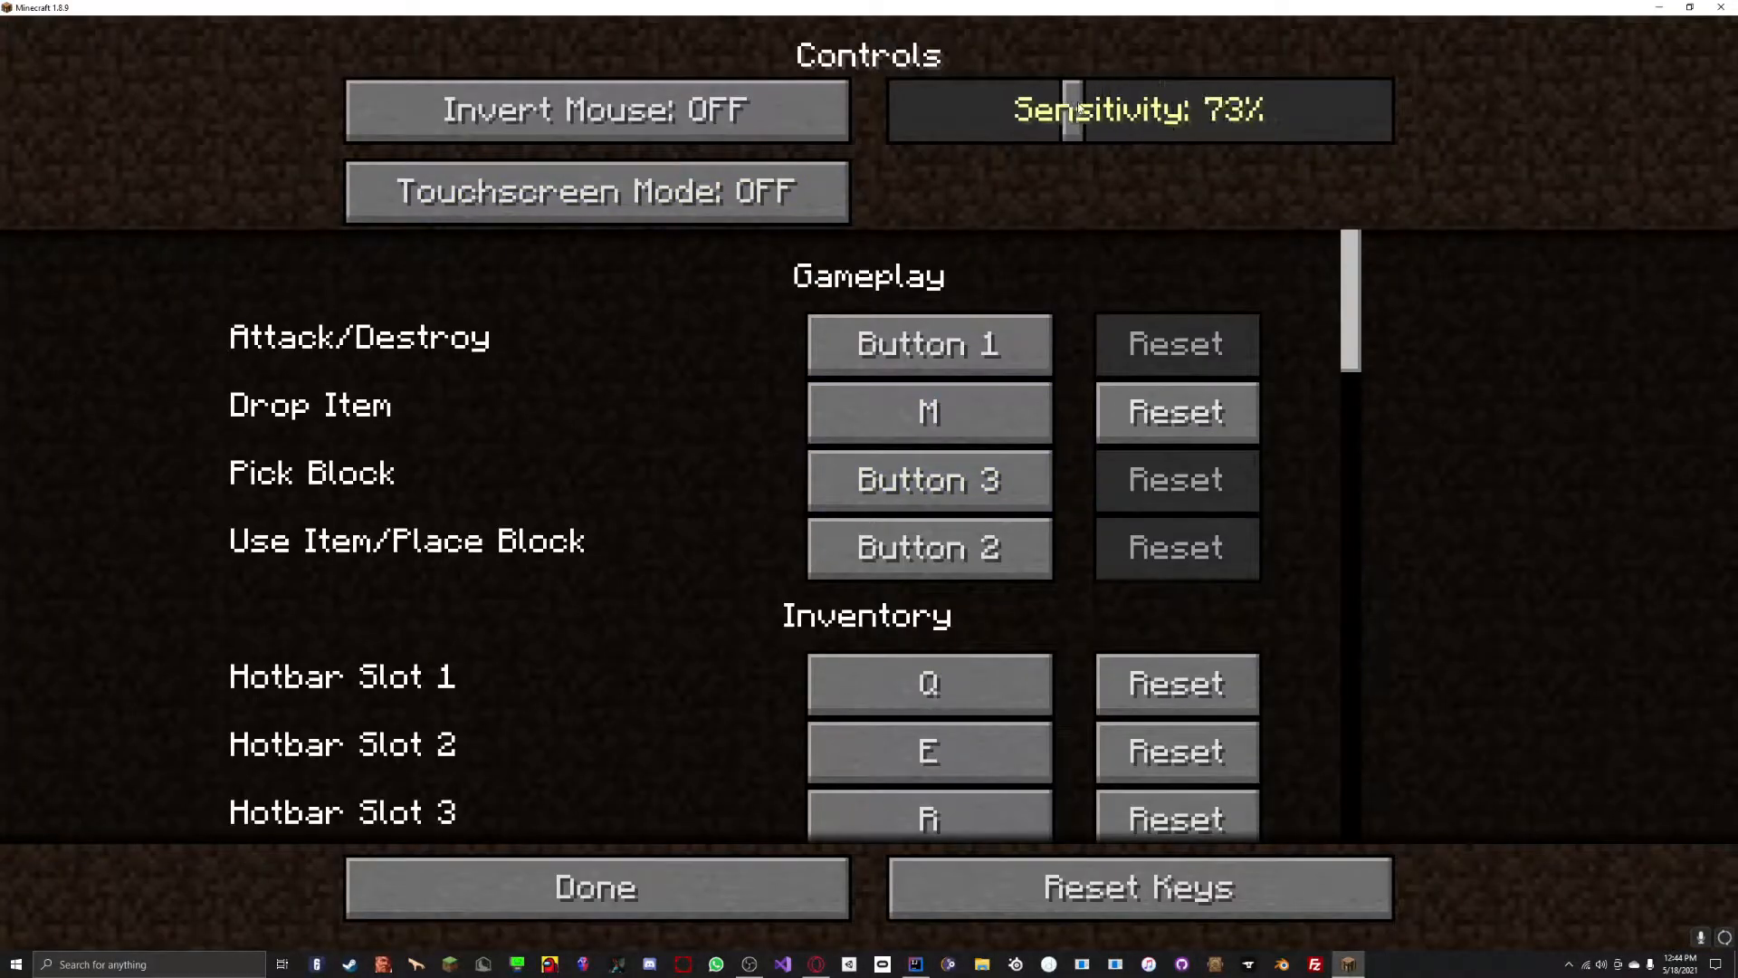
click(596, 887)
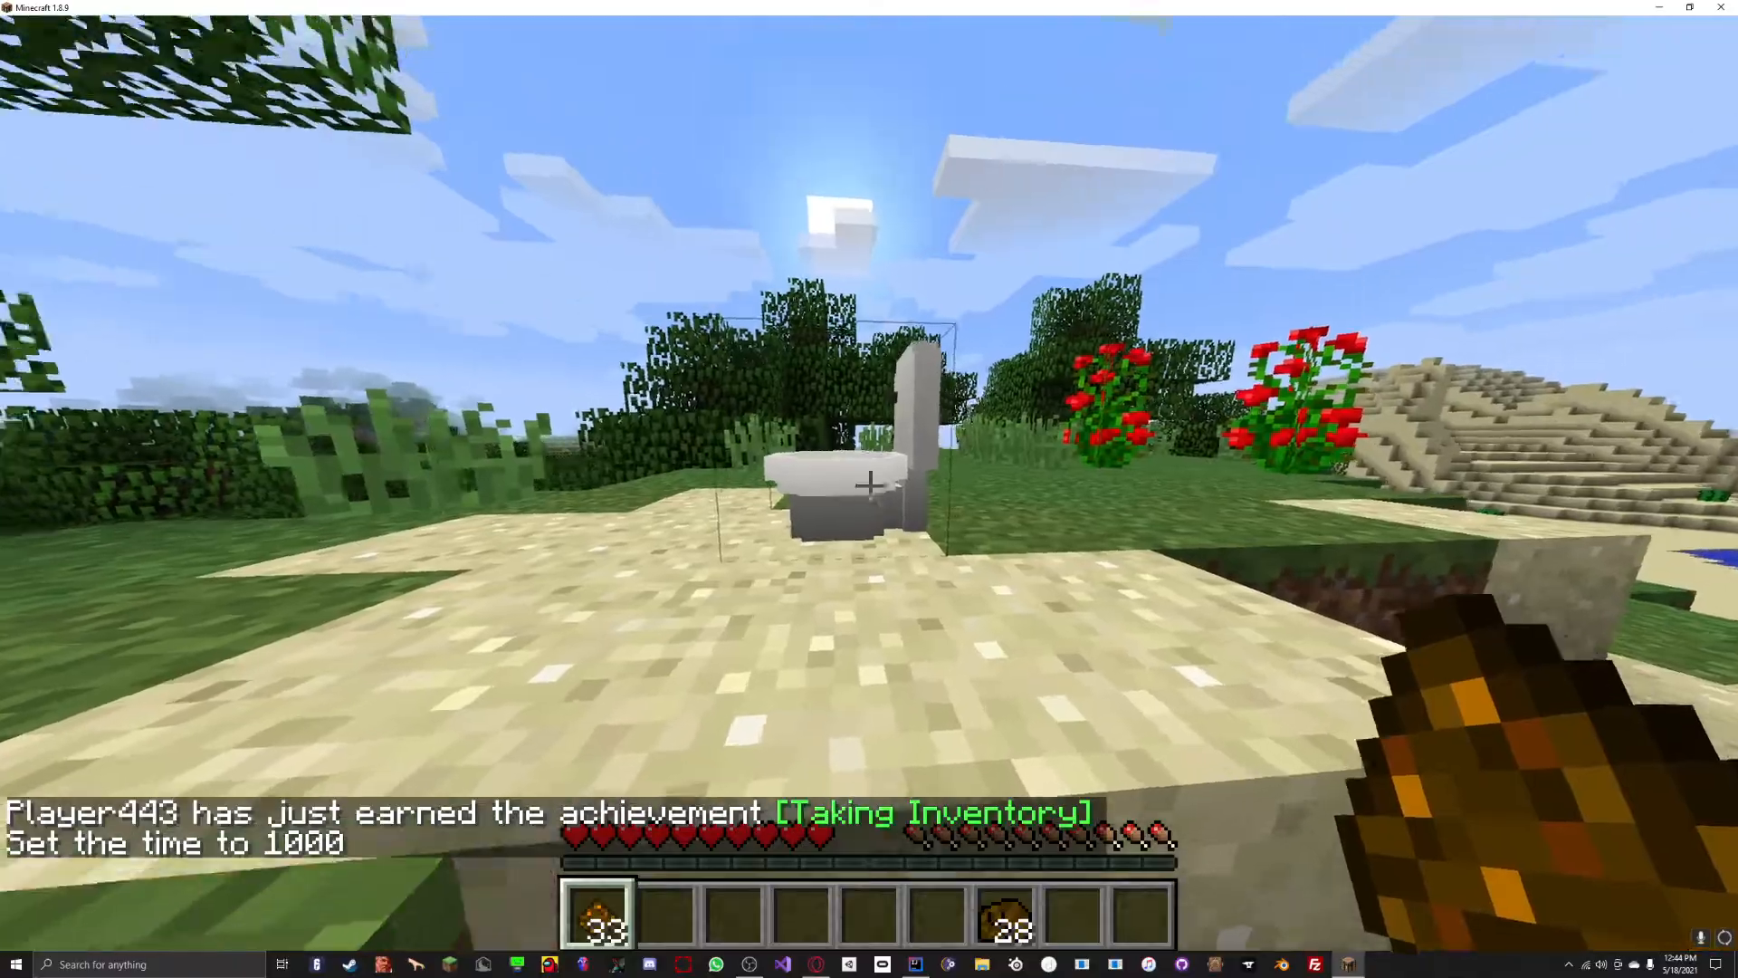
key(e)
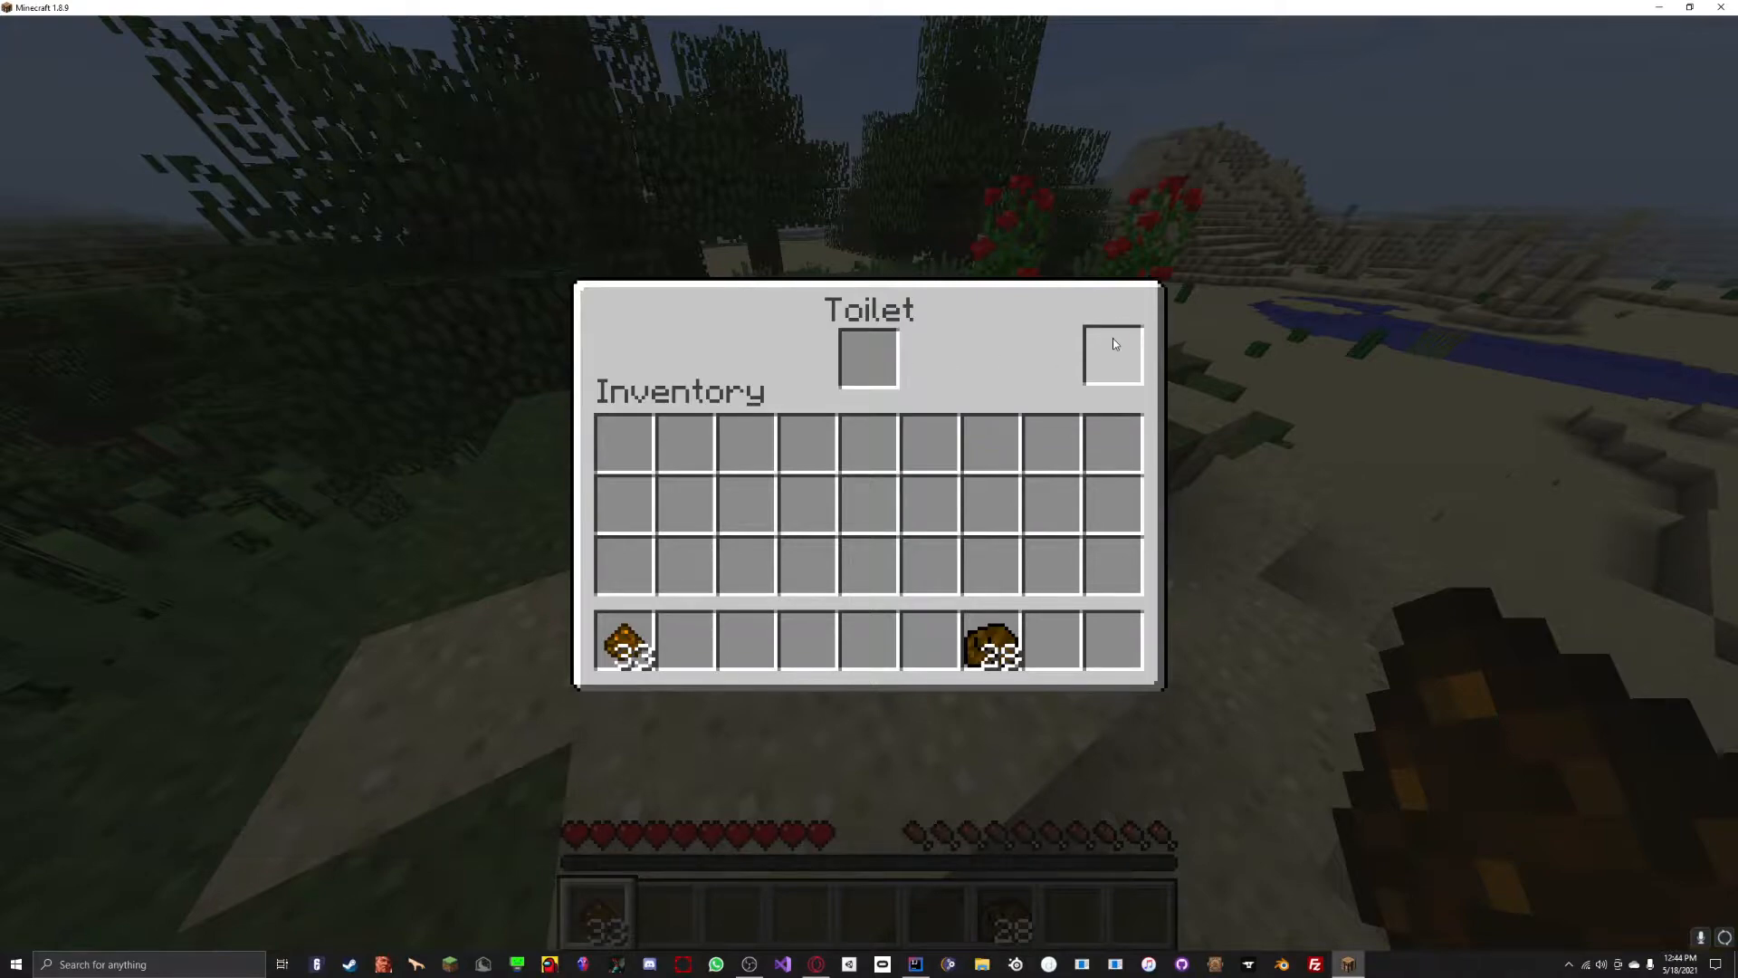
Close the toilet GUI, check the player inventory, and shift the fertilizer stack into the toilet's slot.
key(Escape)
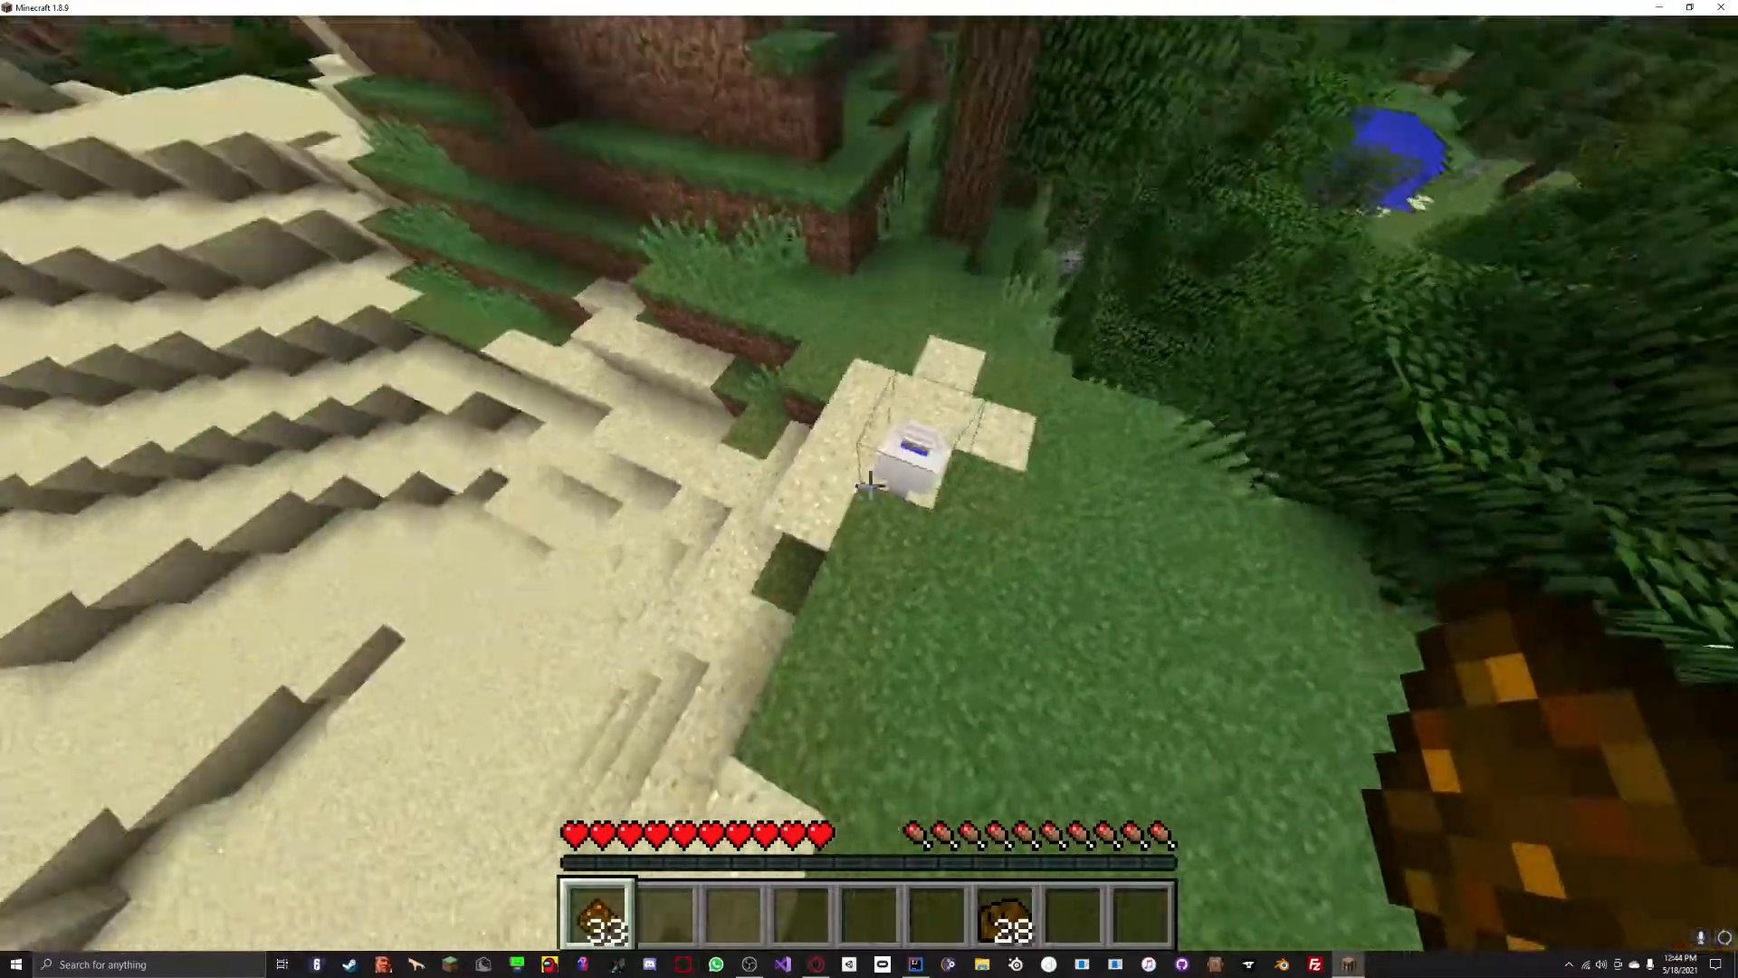
mouse_move(869, 487)
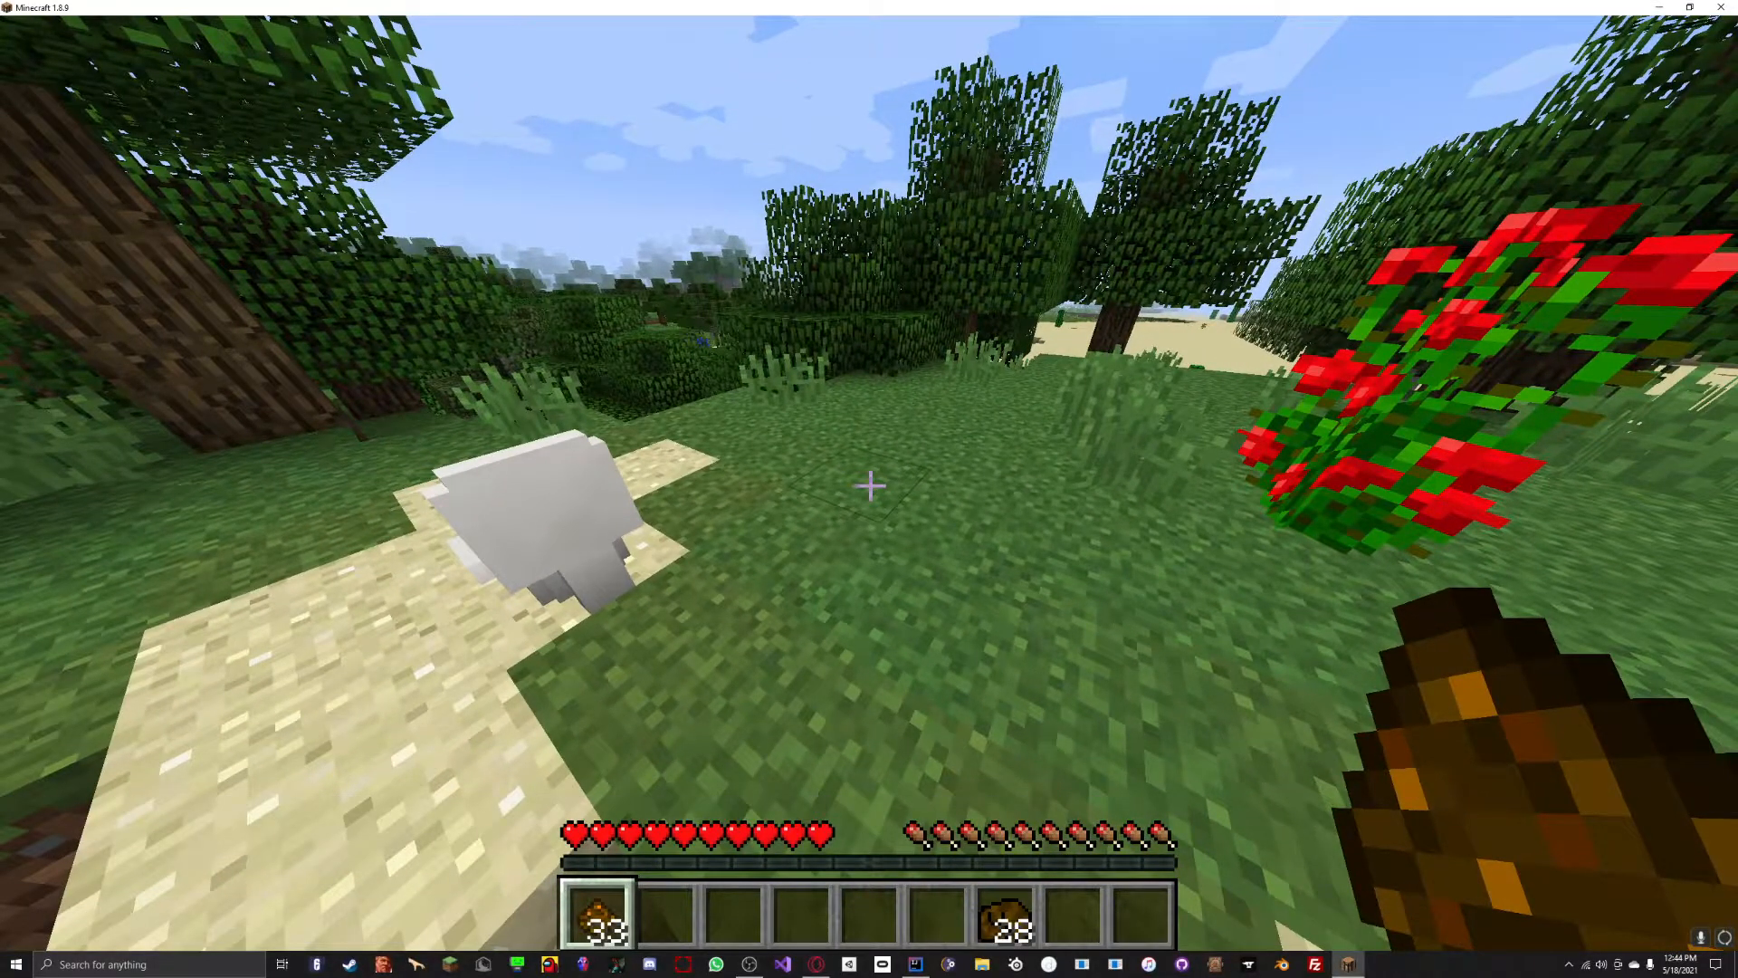
key(e)
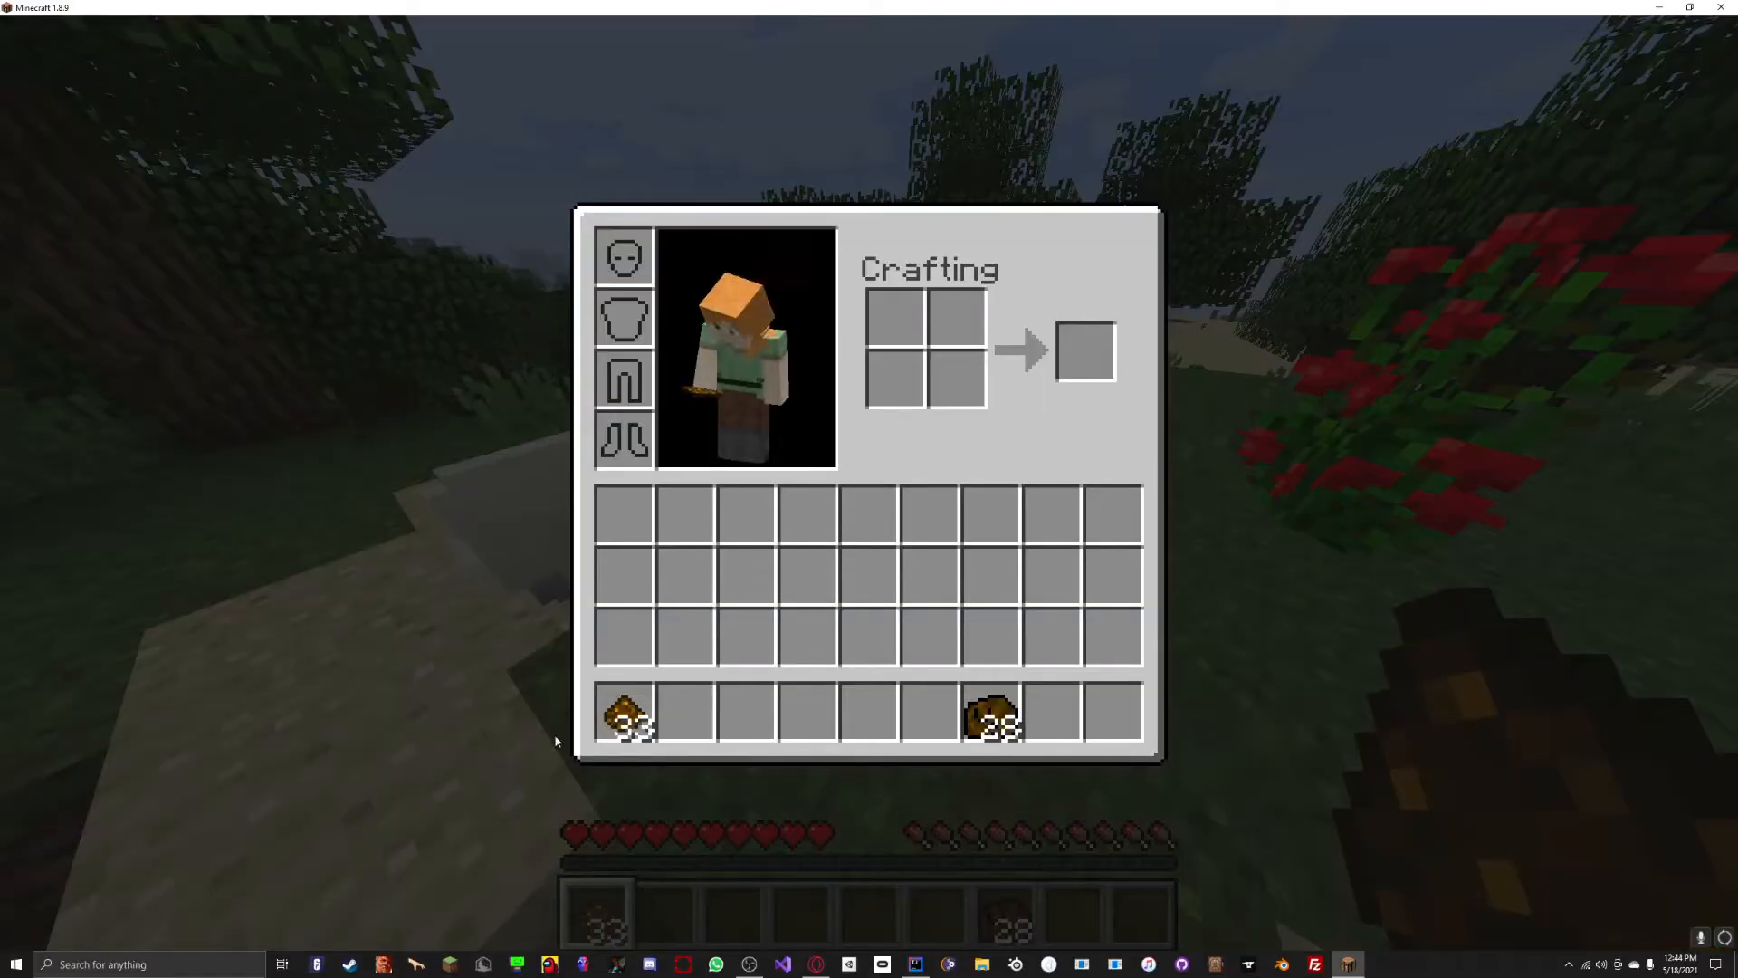
mouse_move(990, 715)
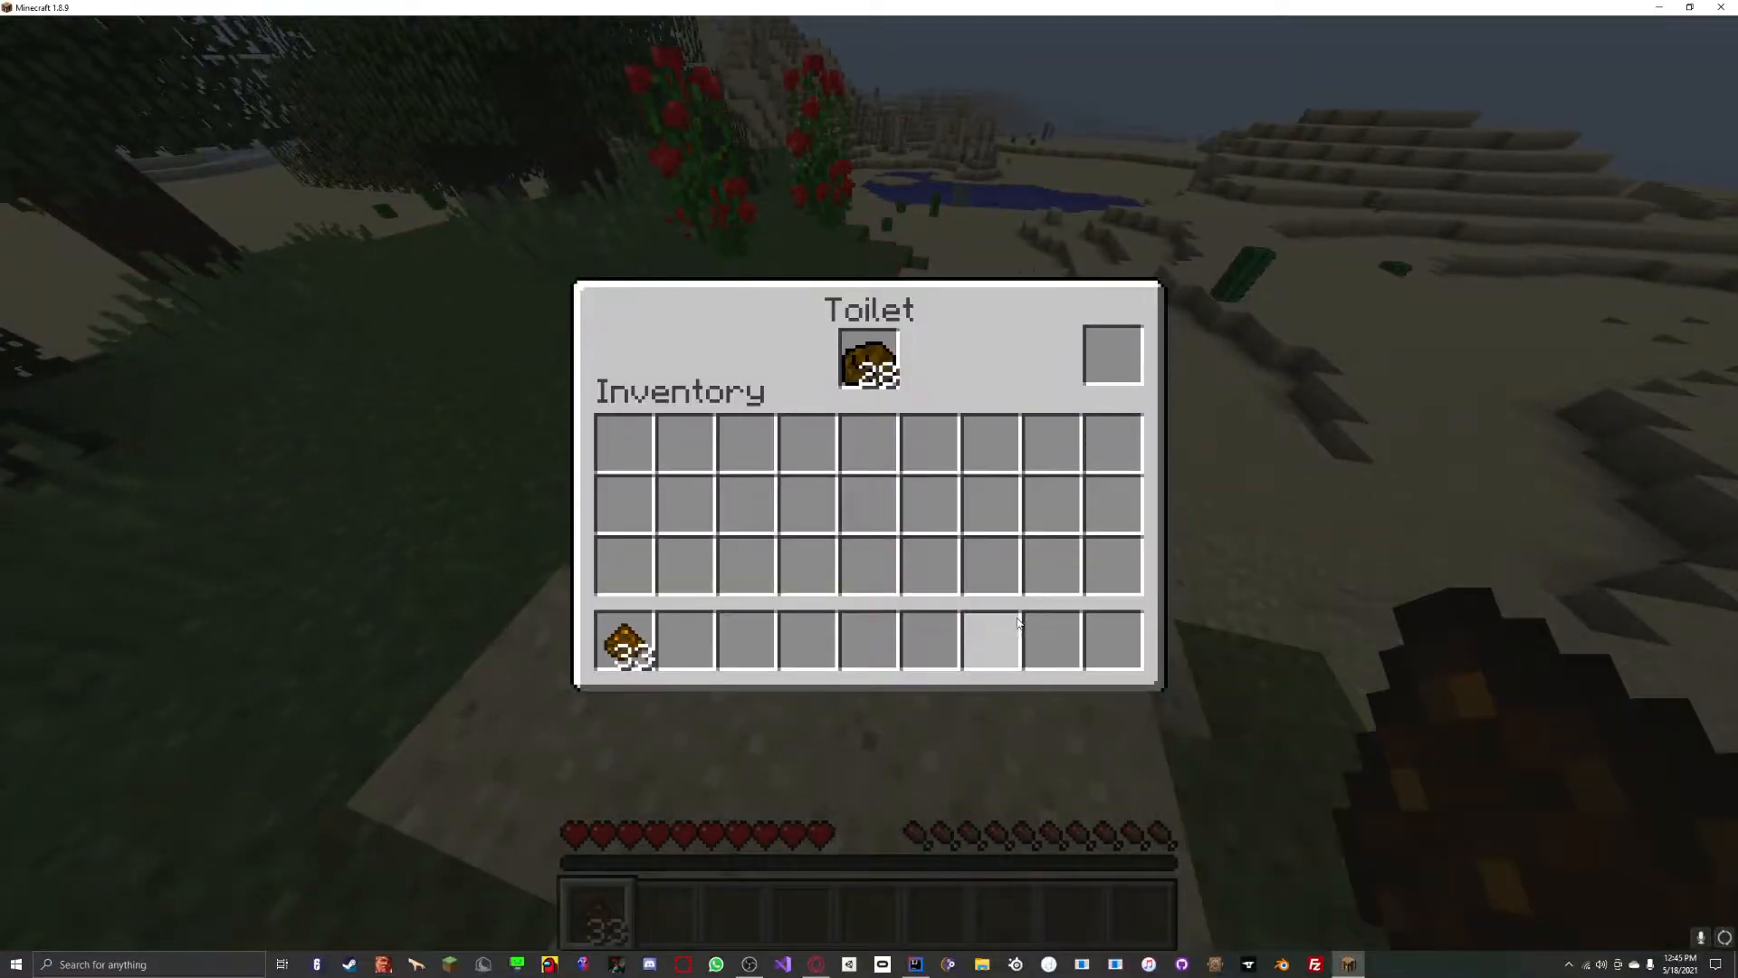
key(Escape)
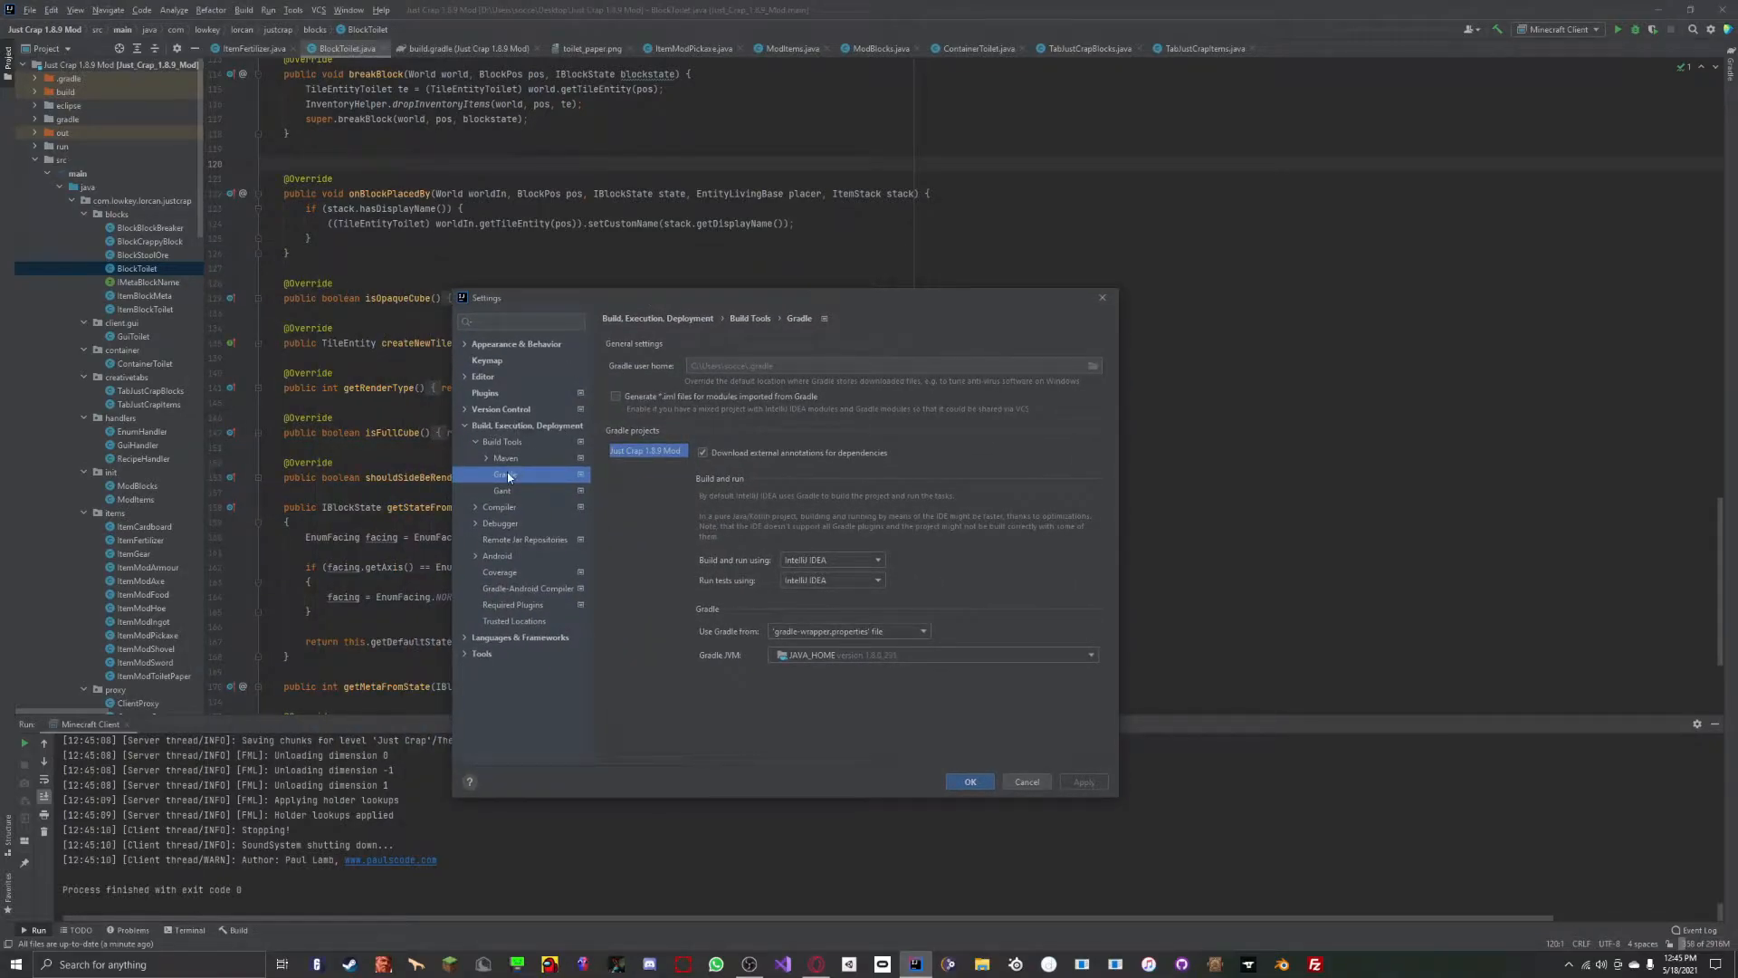
Set the Gradle project to build, run and run tests using IntelliJ IDEA and save the settings.
click(505, 472)
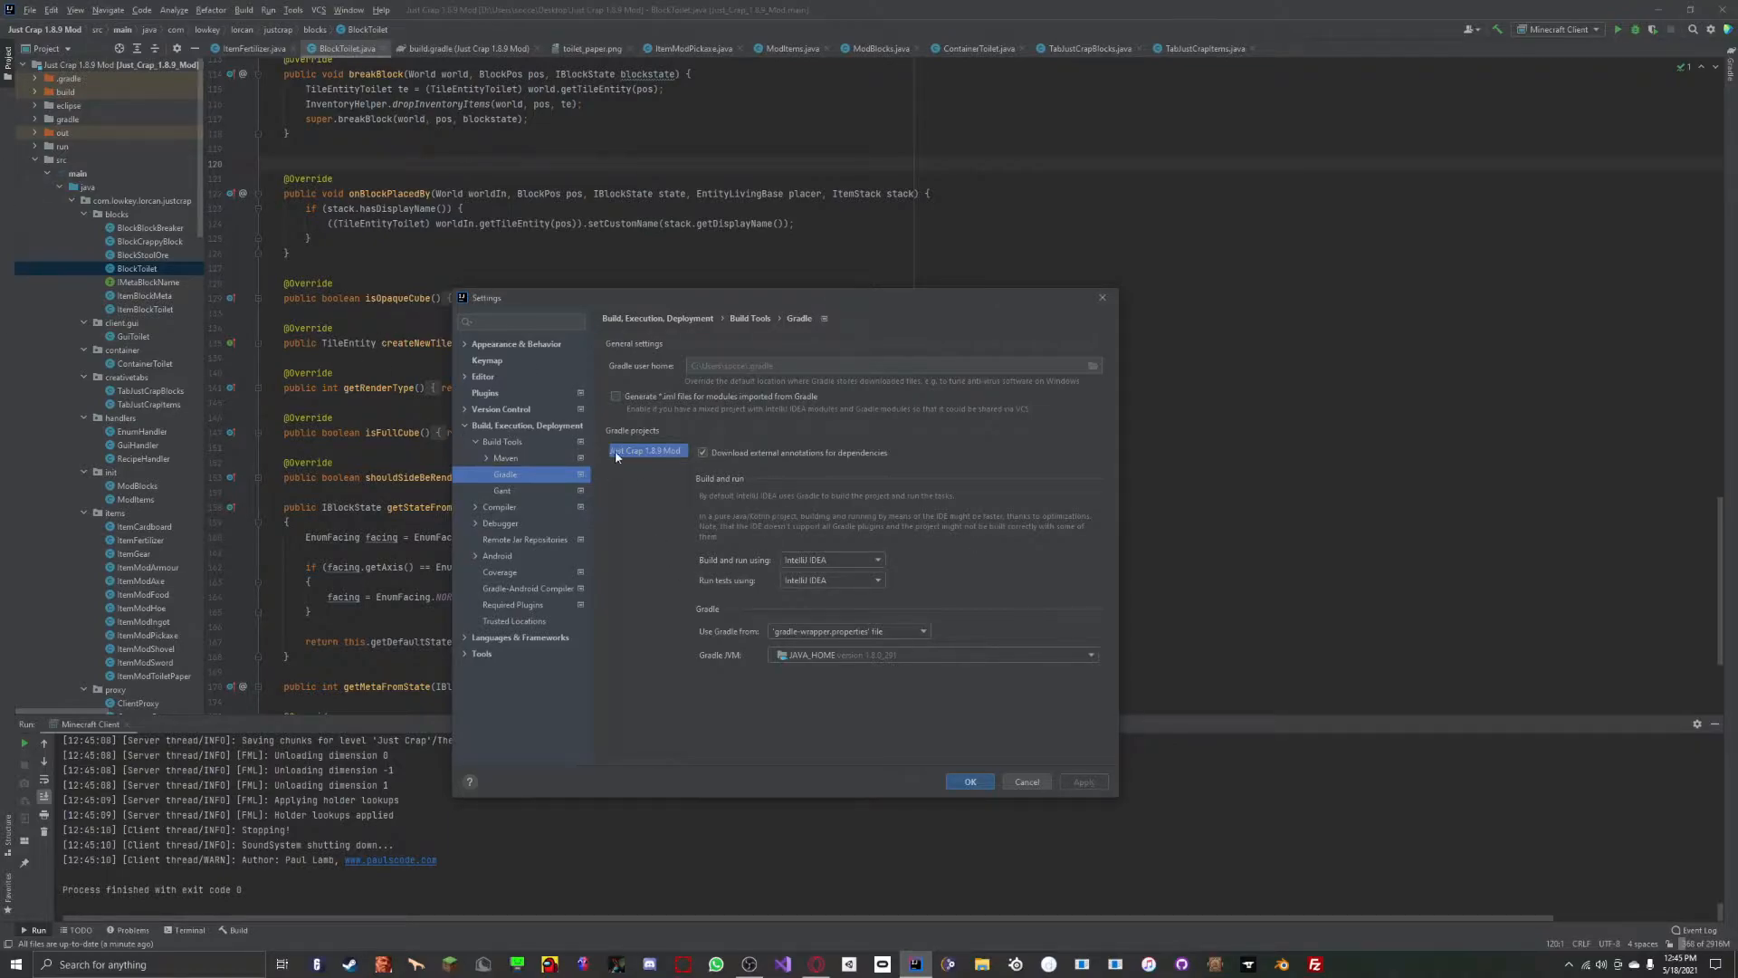
mouse_move(810, 563)
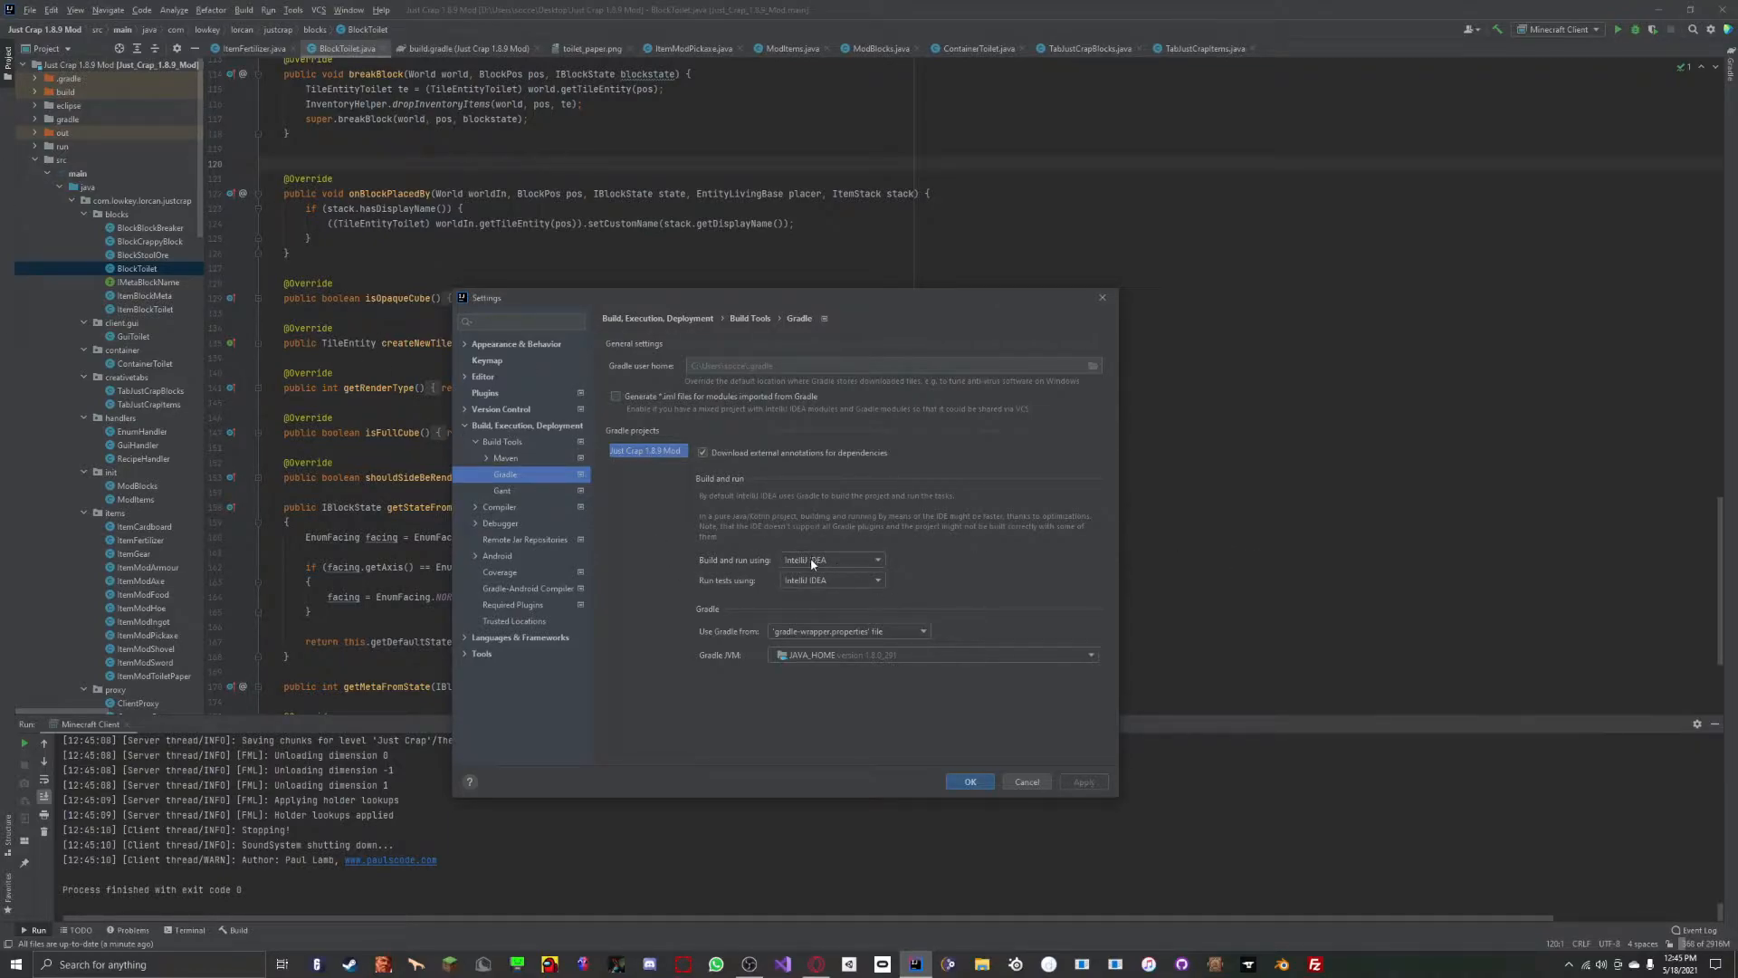
mouse_move(829, 579)
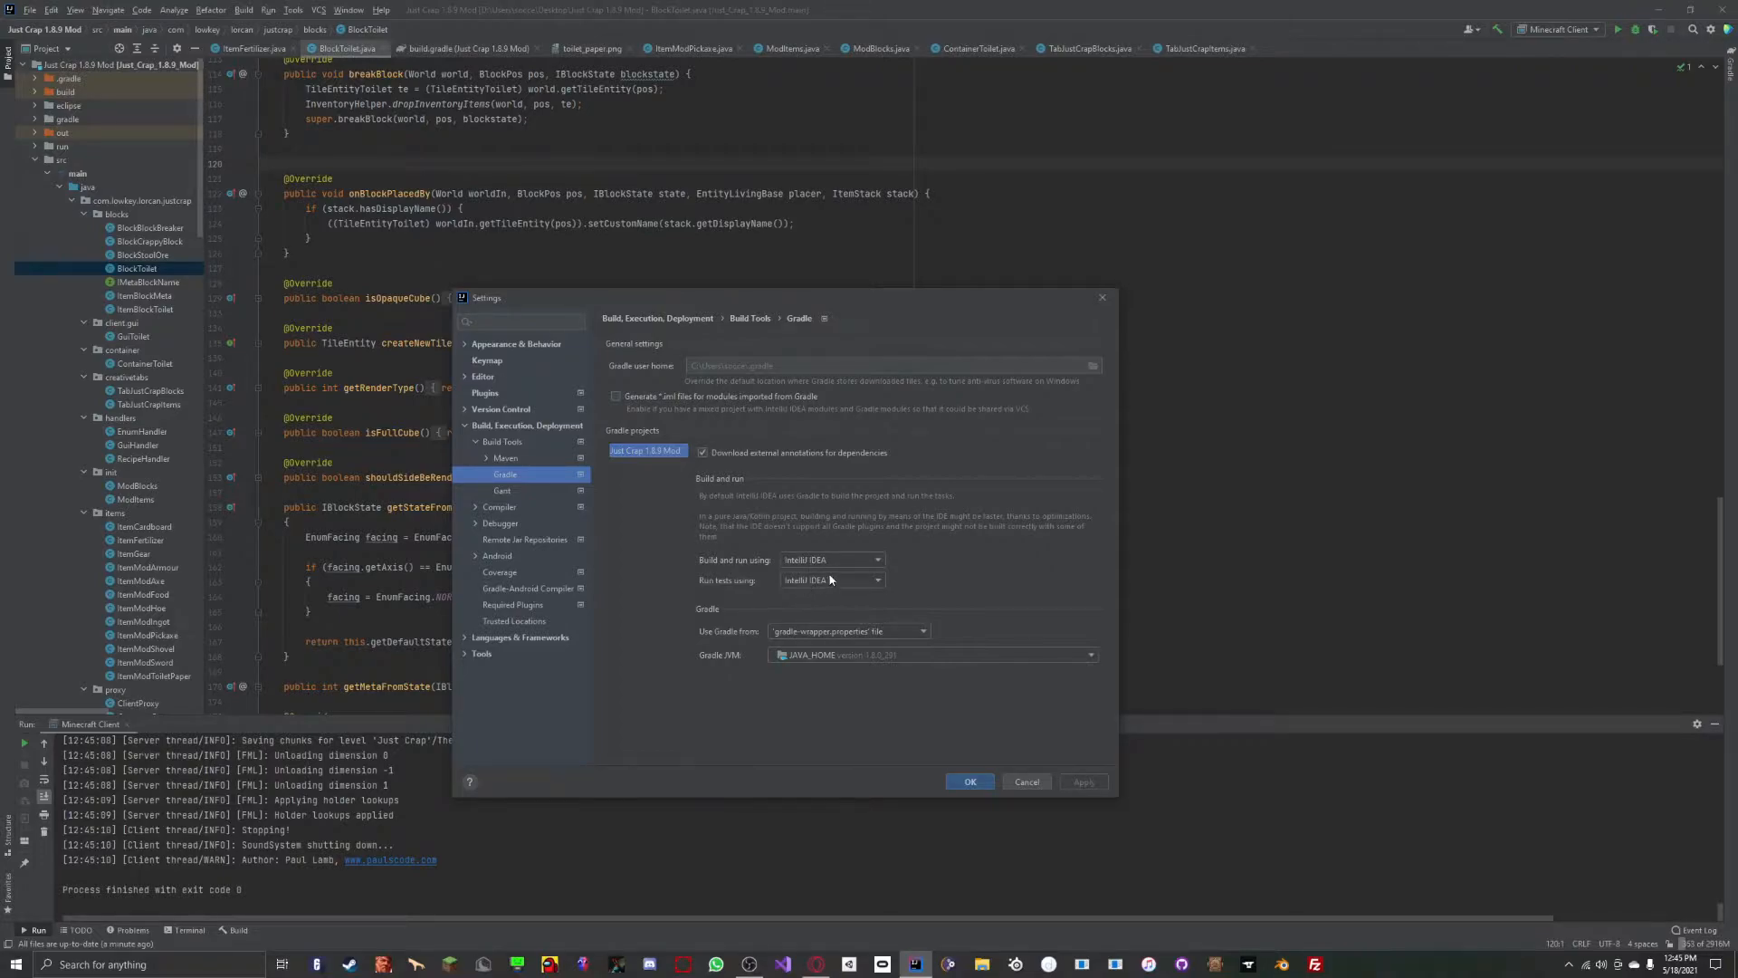
mouse_move(816, 580)
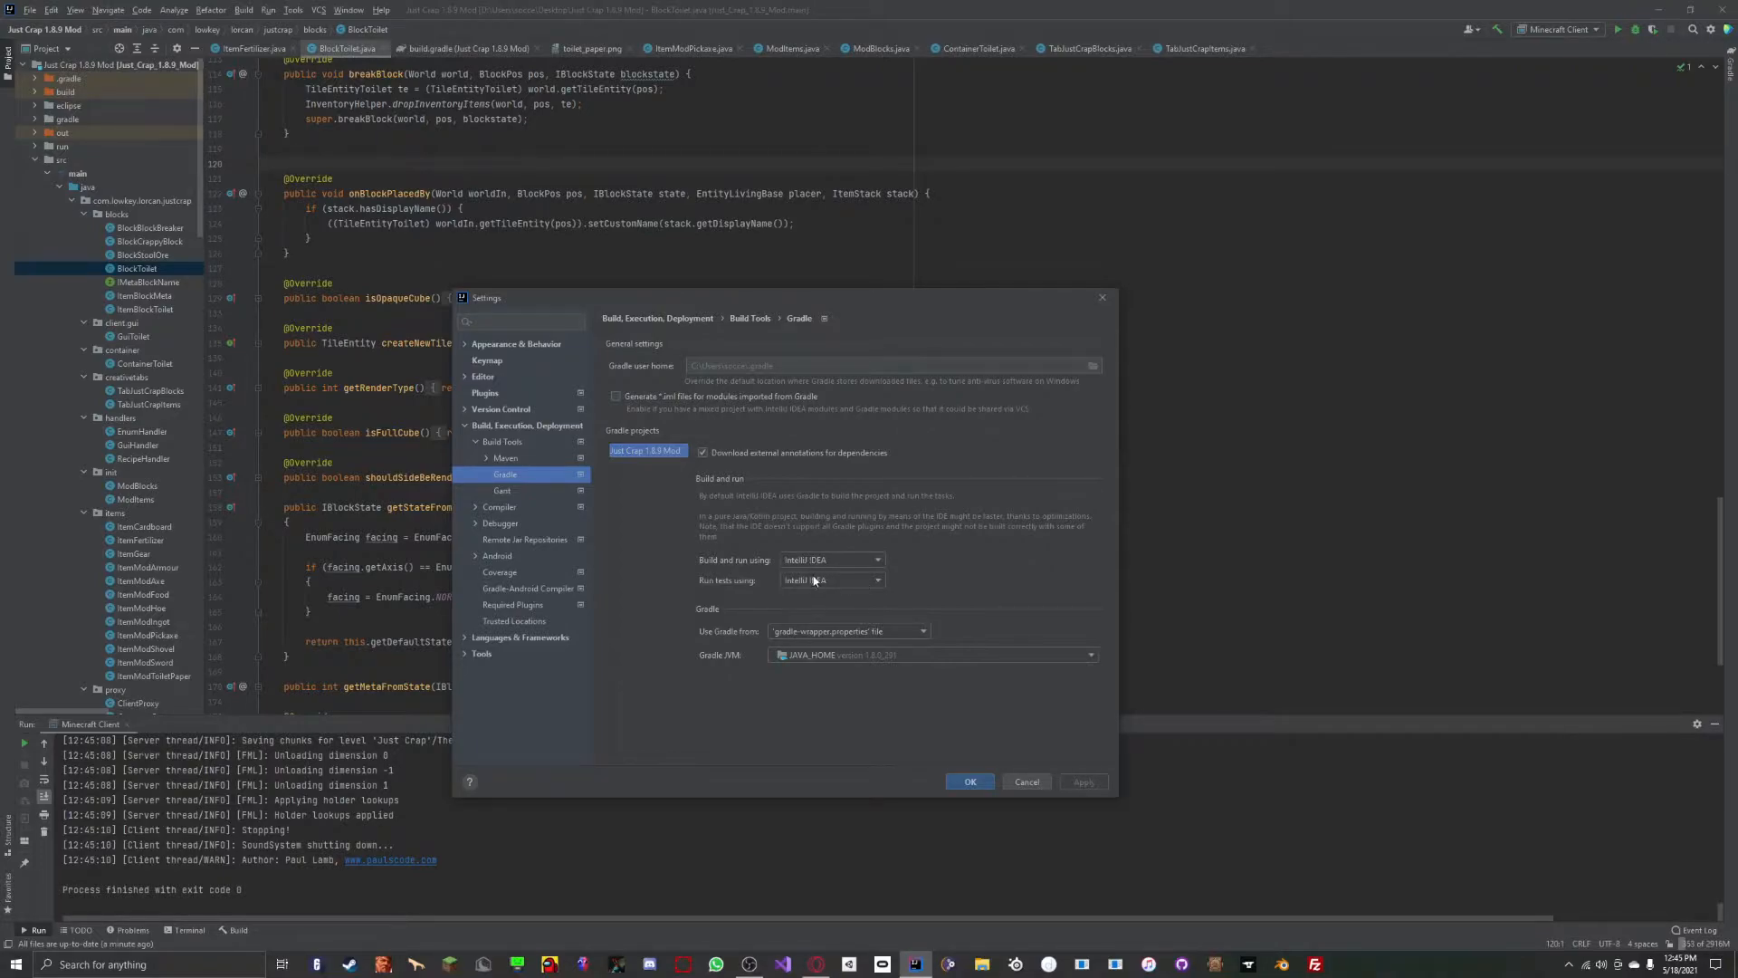
mouse_move(965, 768)
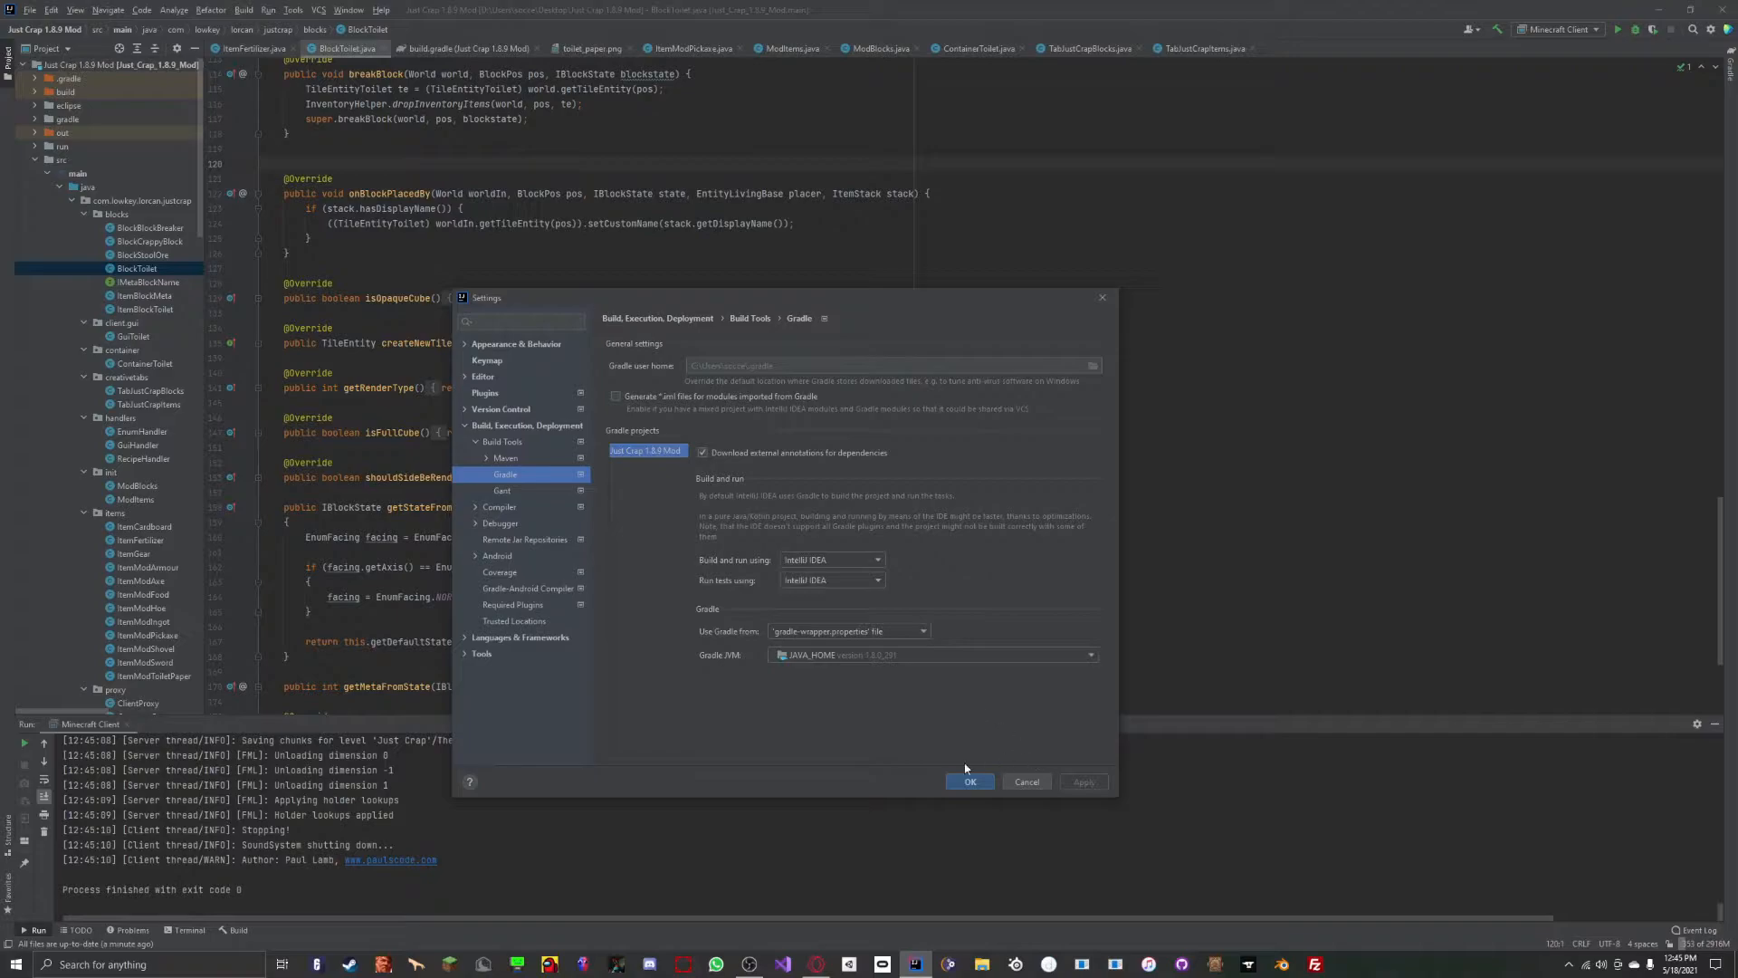
click(967, 782)
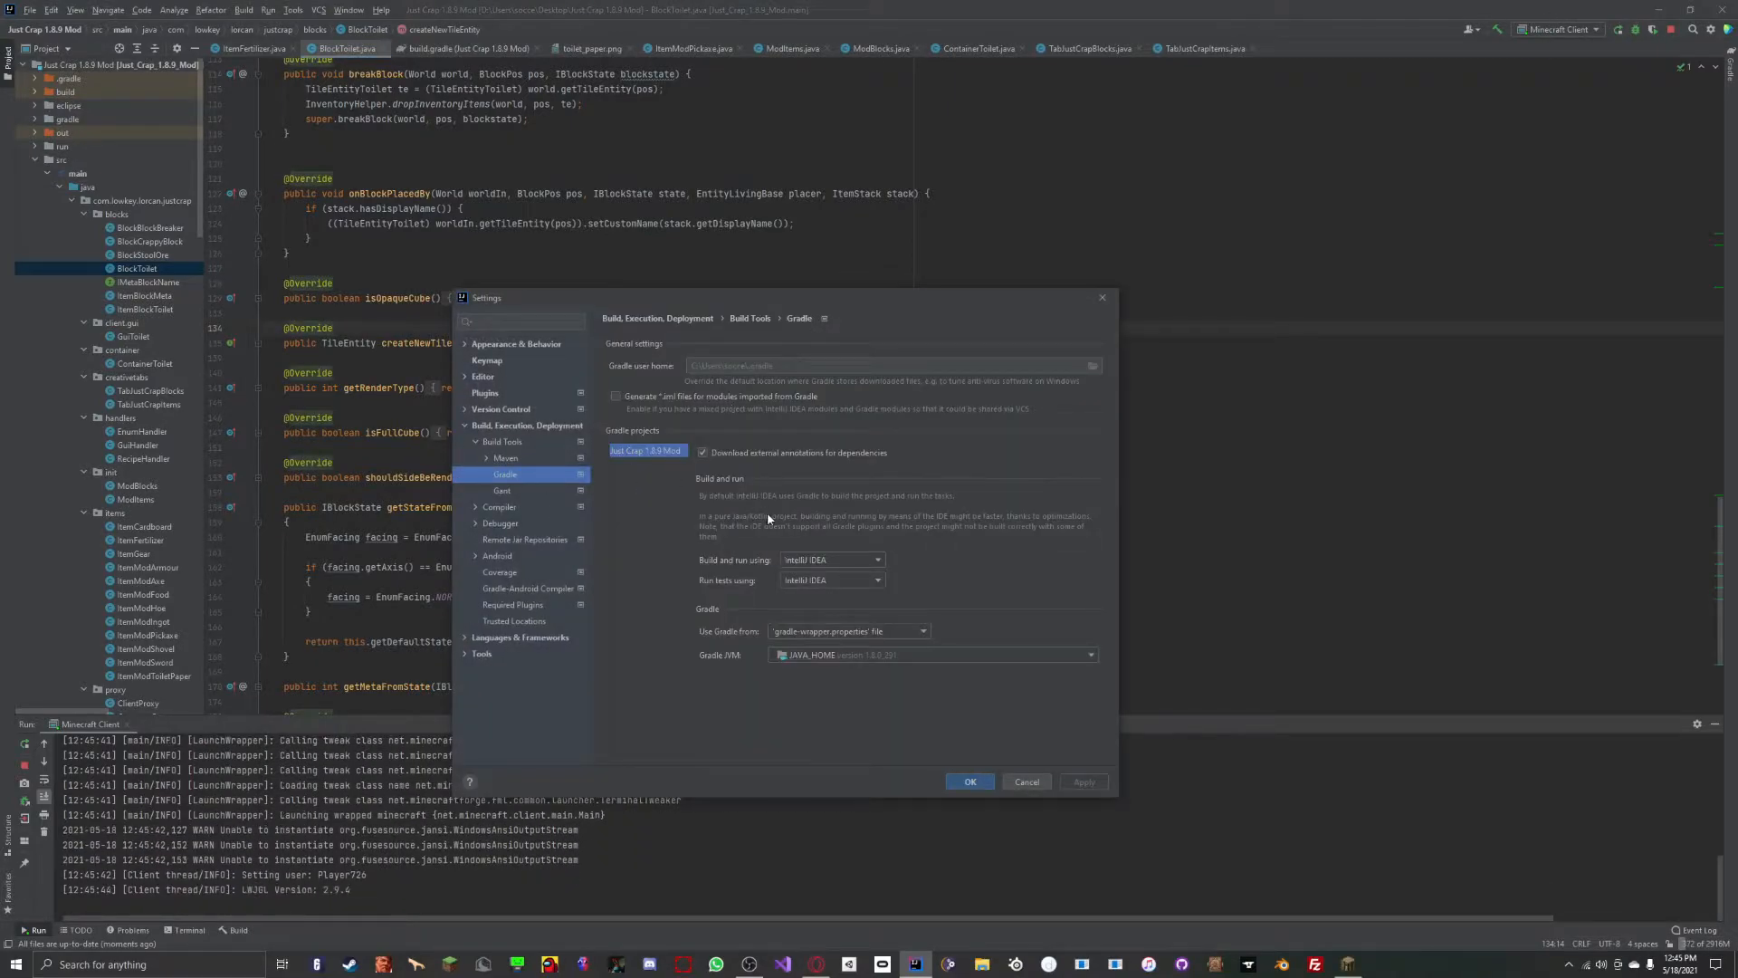
Keep IntelliJ IDEA selected in the Build and run using dropdown and relaunch the Minecraft client.
click(876, 580)
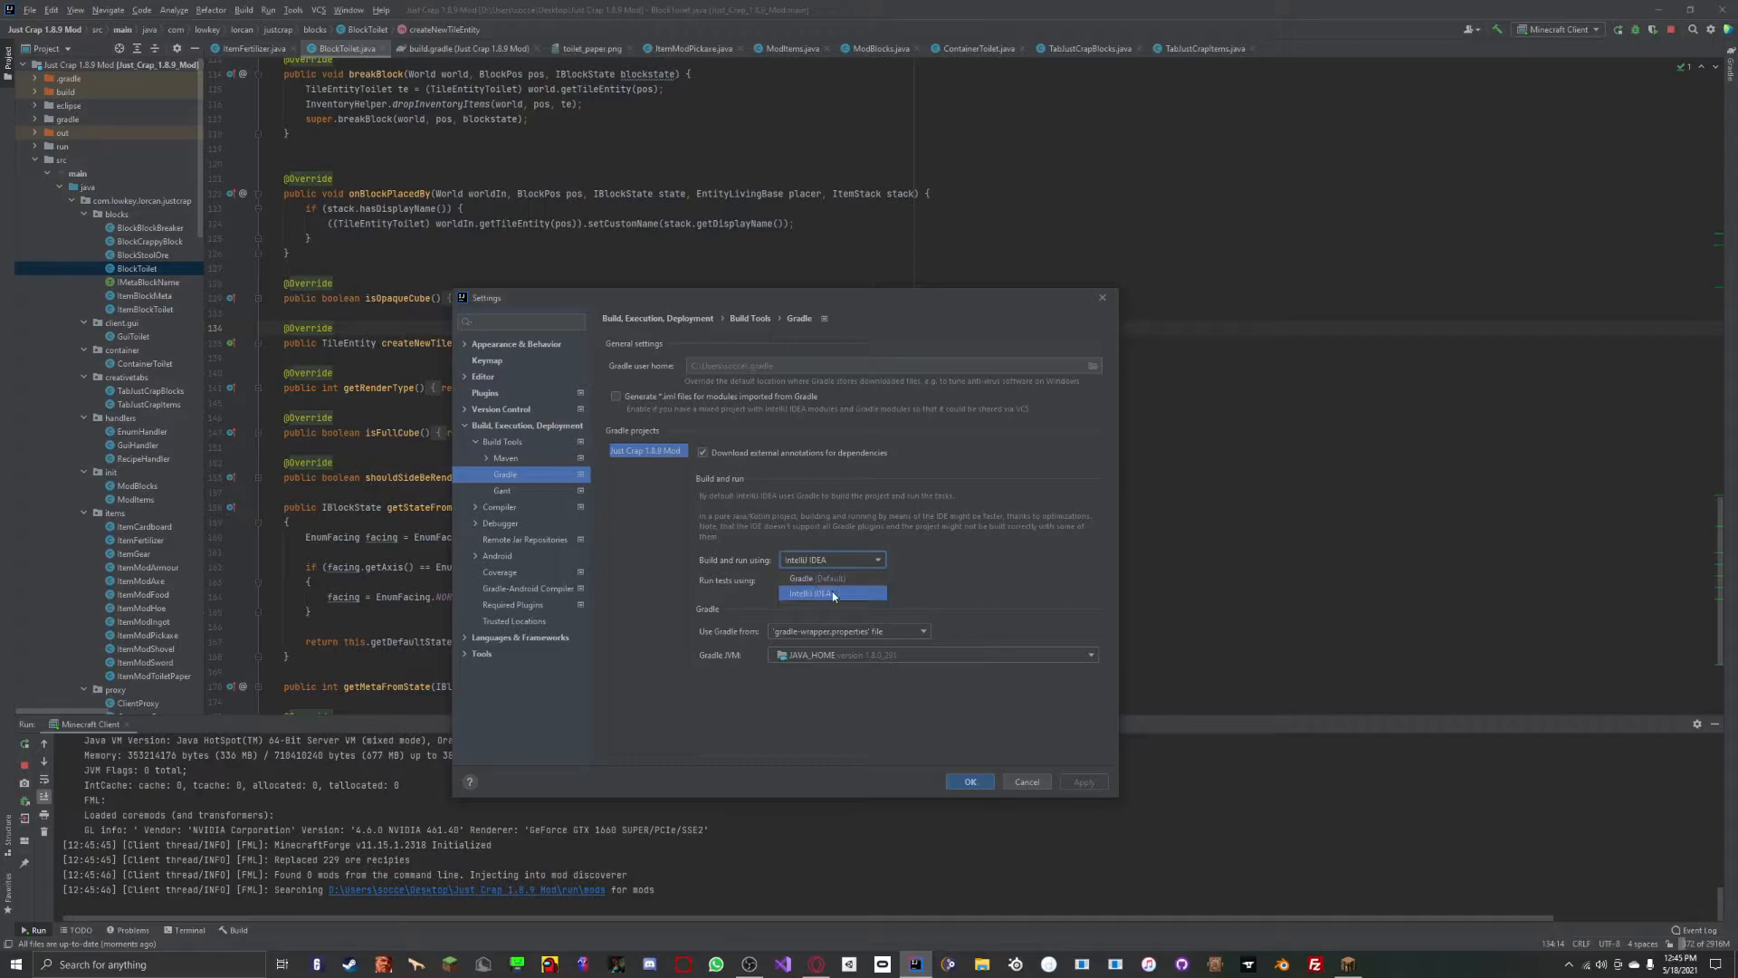
click(831, 594)
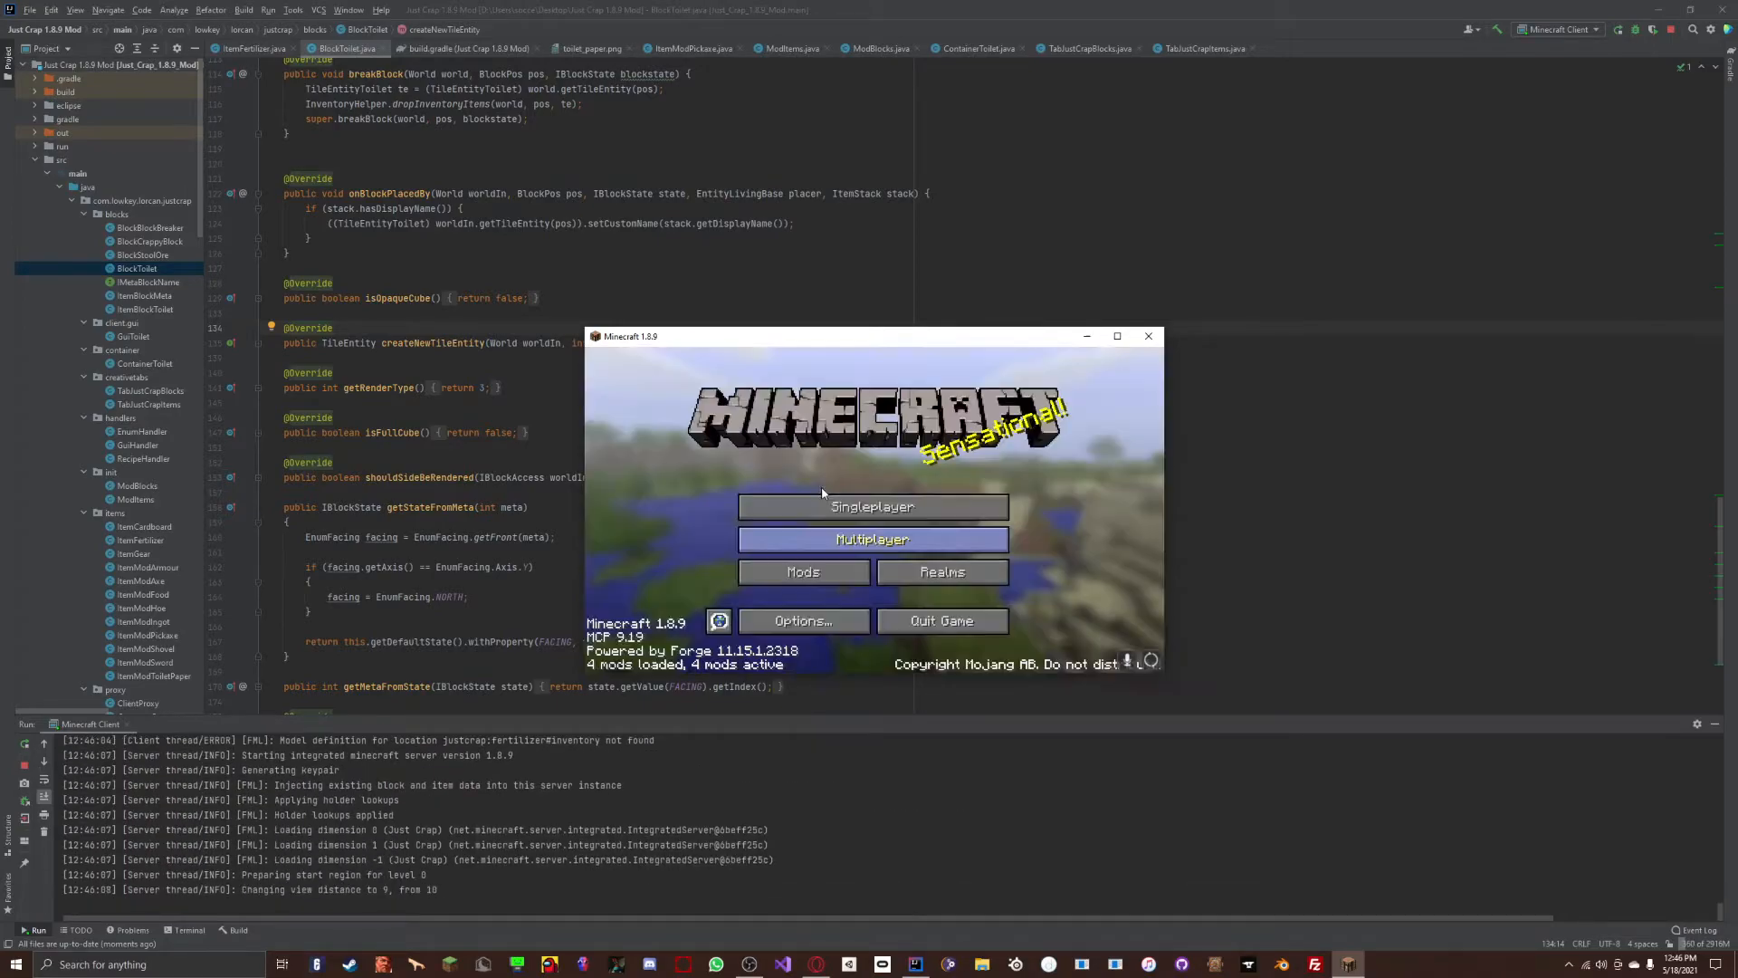
View the Just Crap mod's details (version 1.0, available) in the Mods list, close it and reopen the list.
click(873, 505)
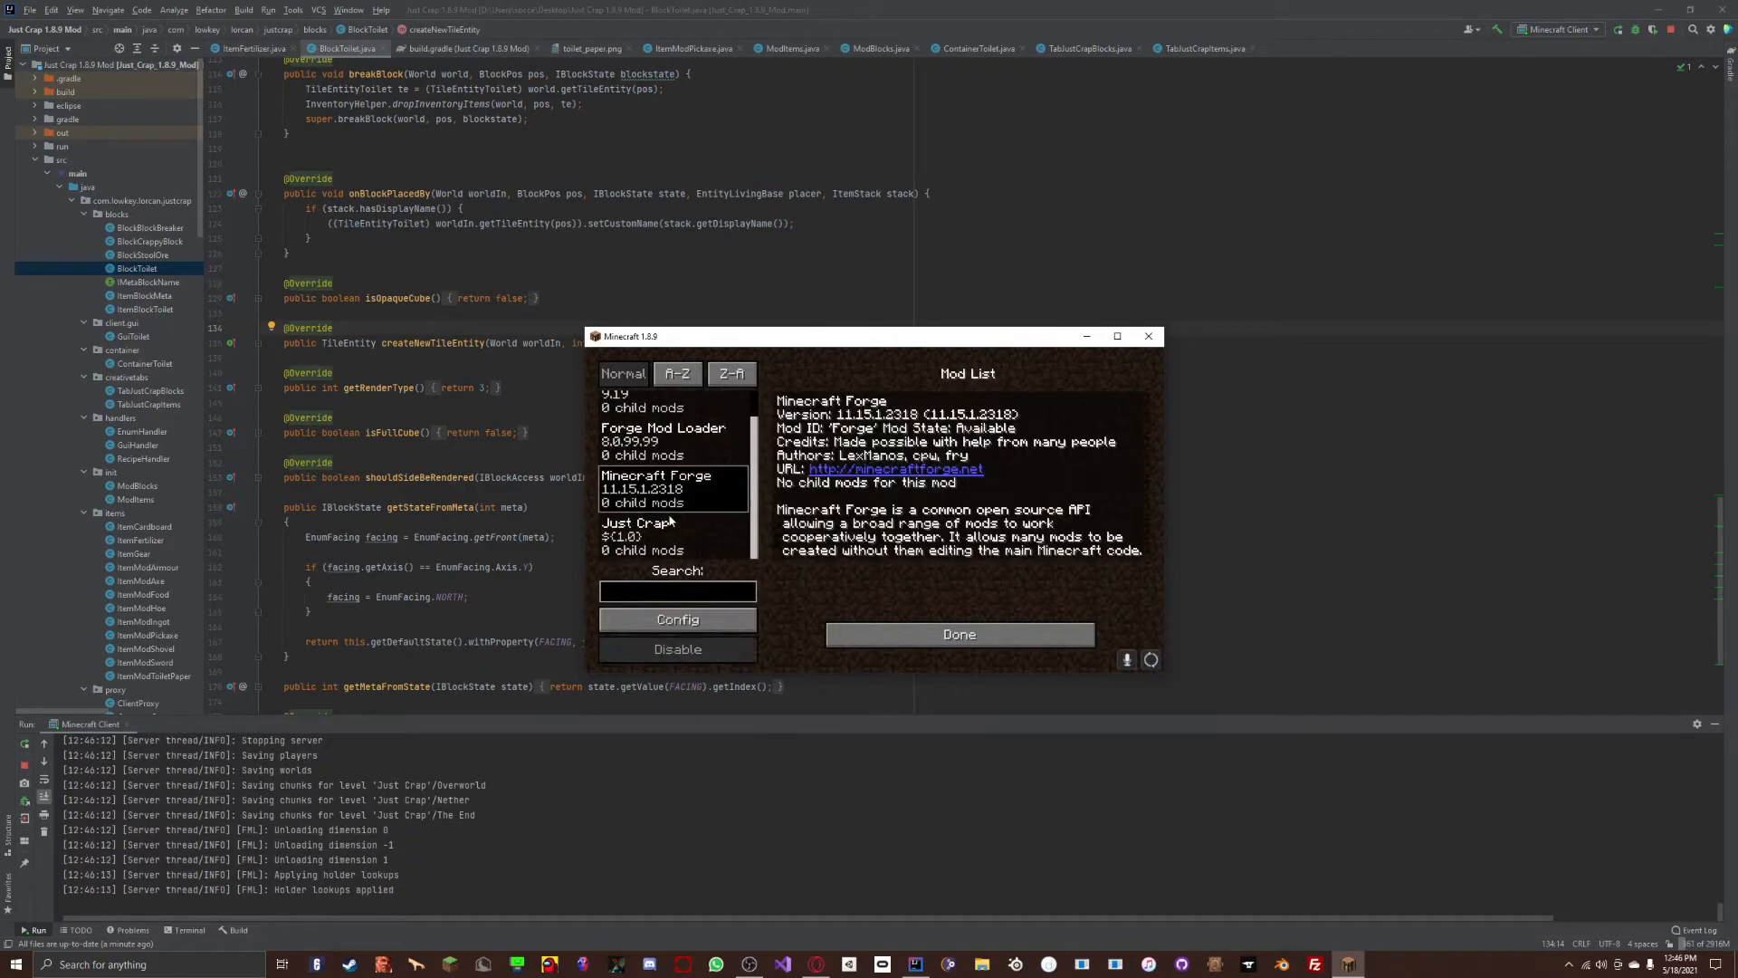
click(638, 535)
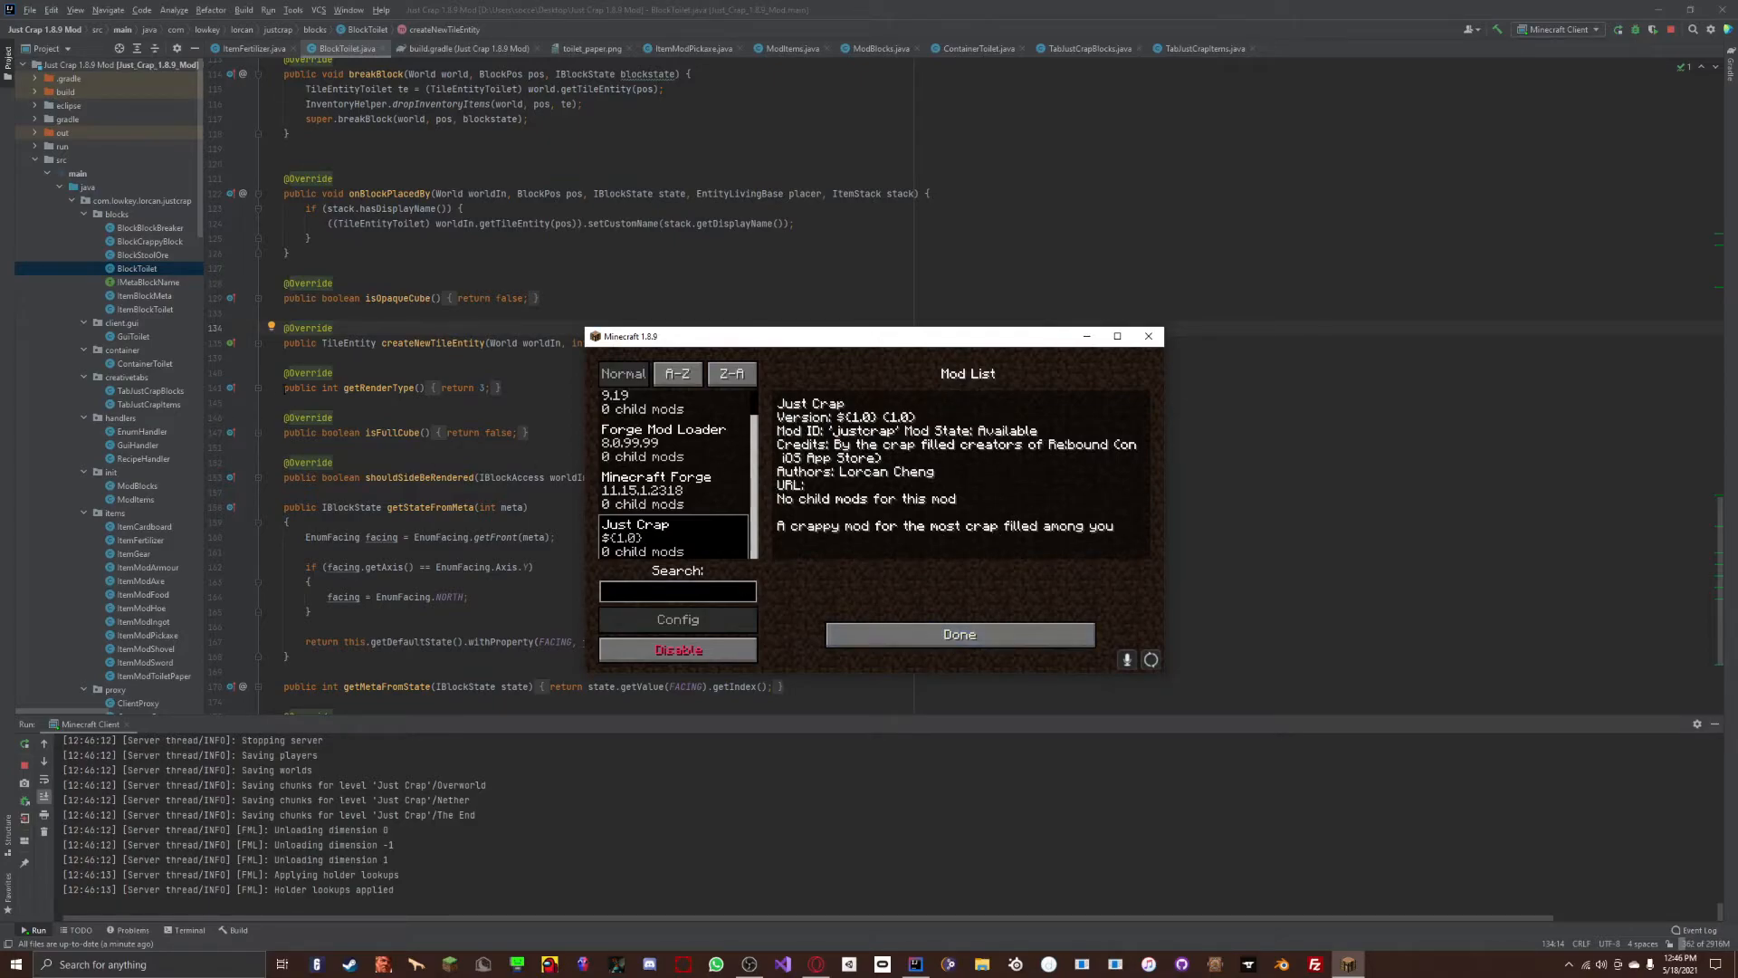
scroll(down, 3)
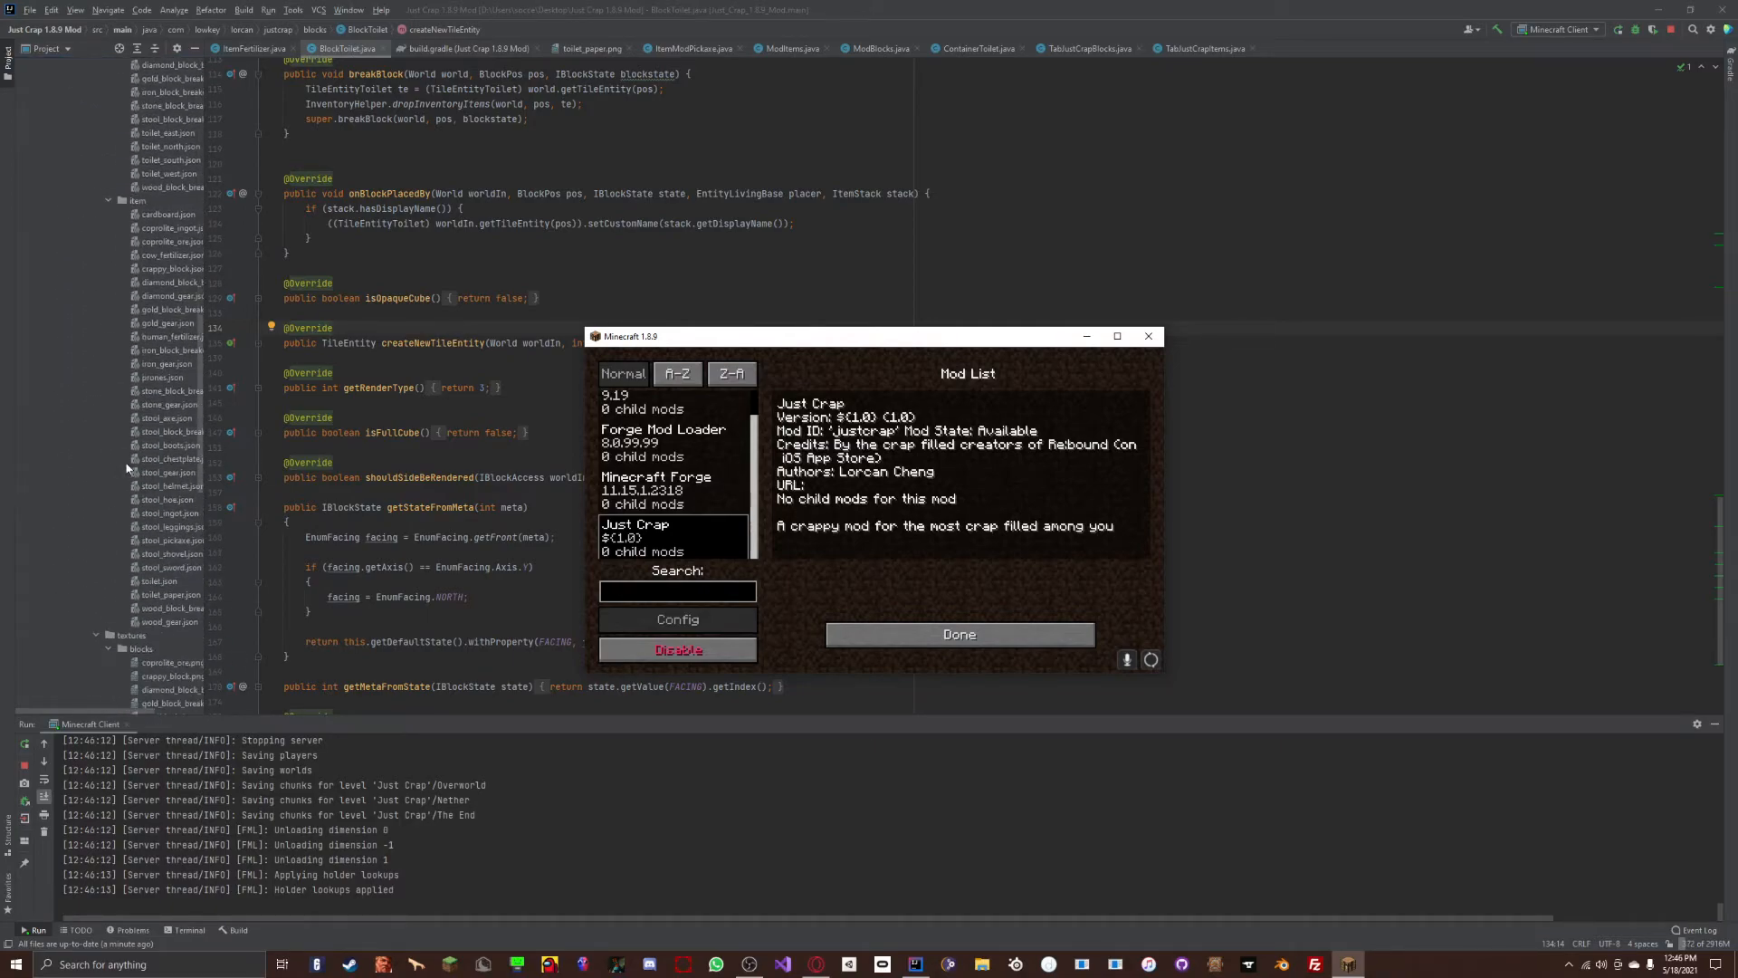
scroll(down, 3)
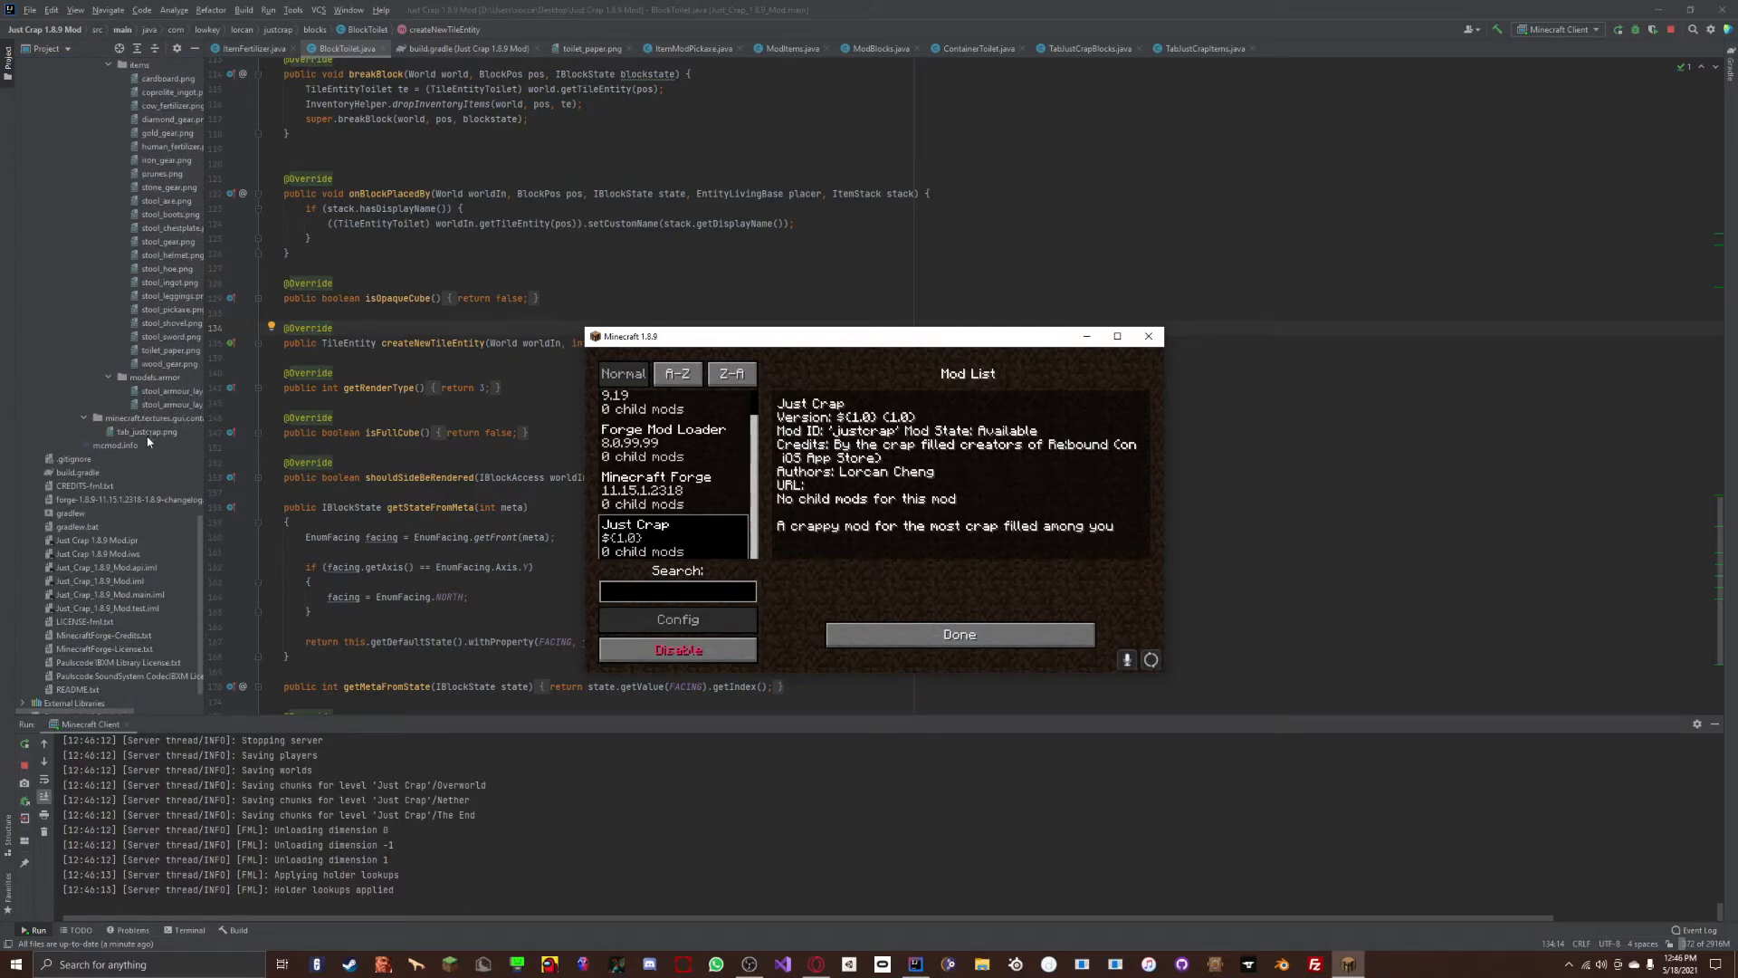
mouse_move(957, 633)
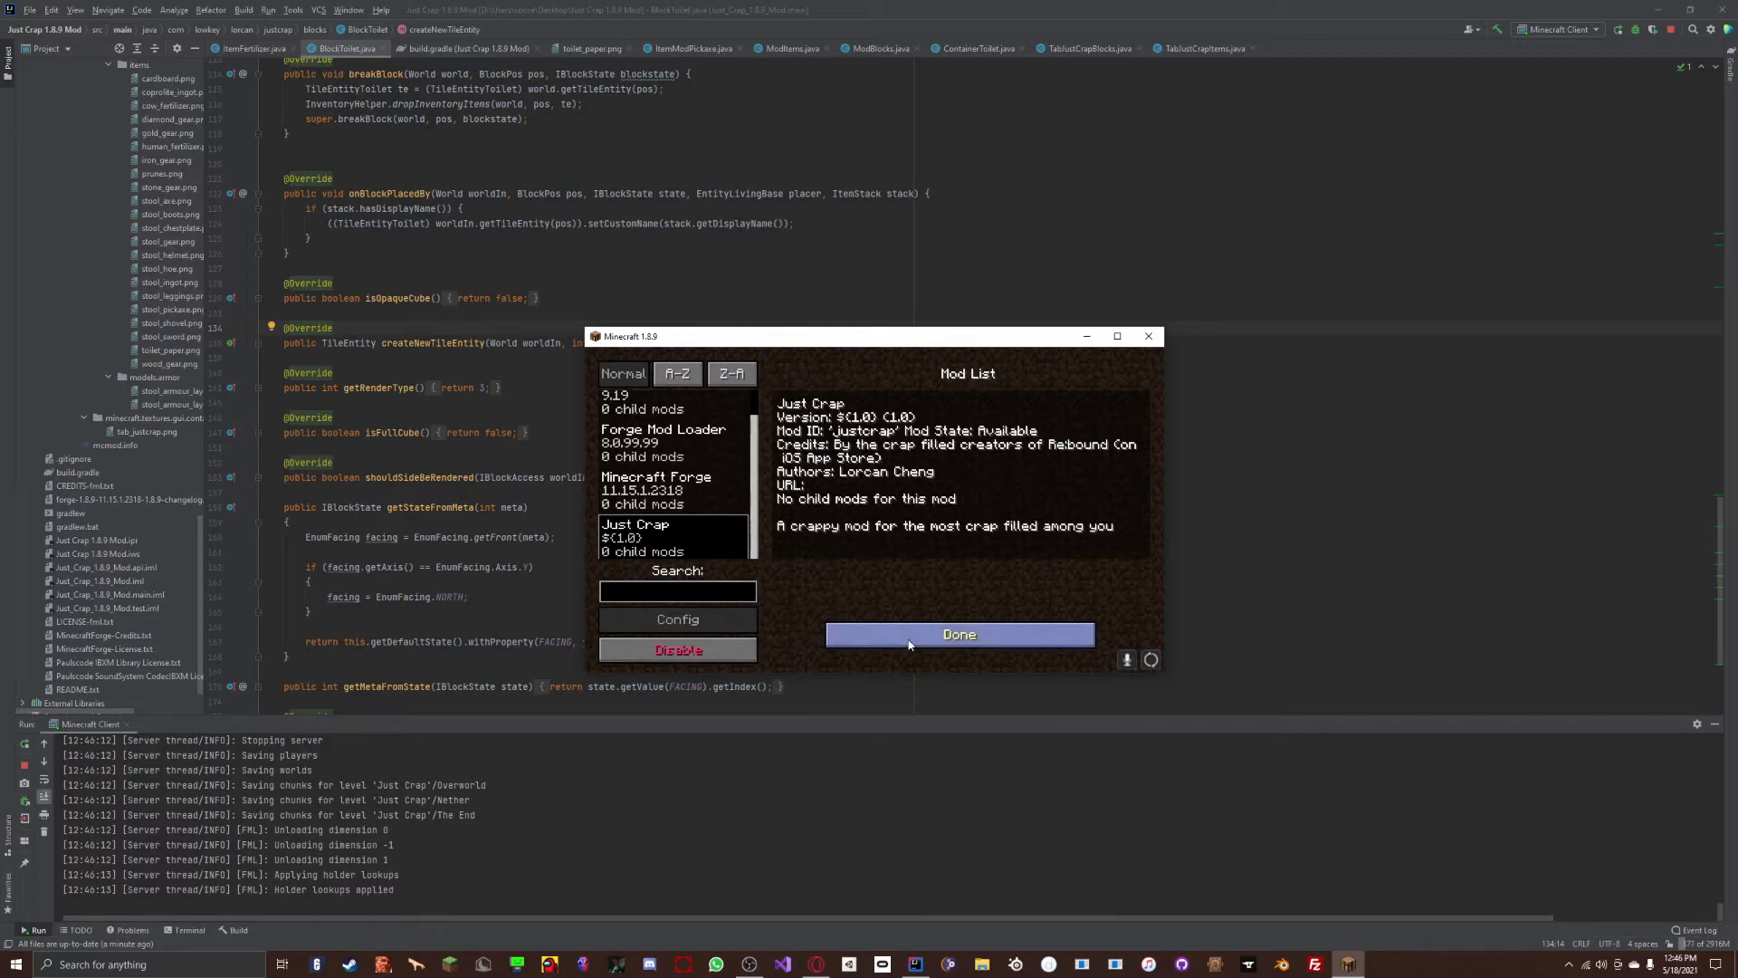
click(957, 633)
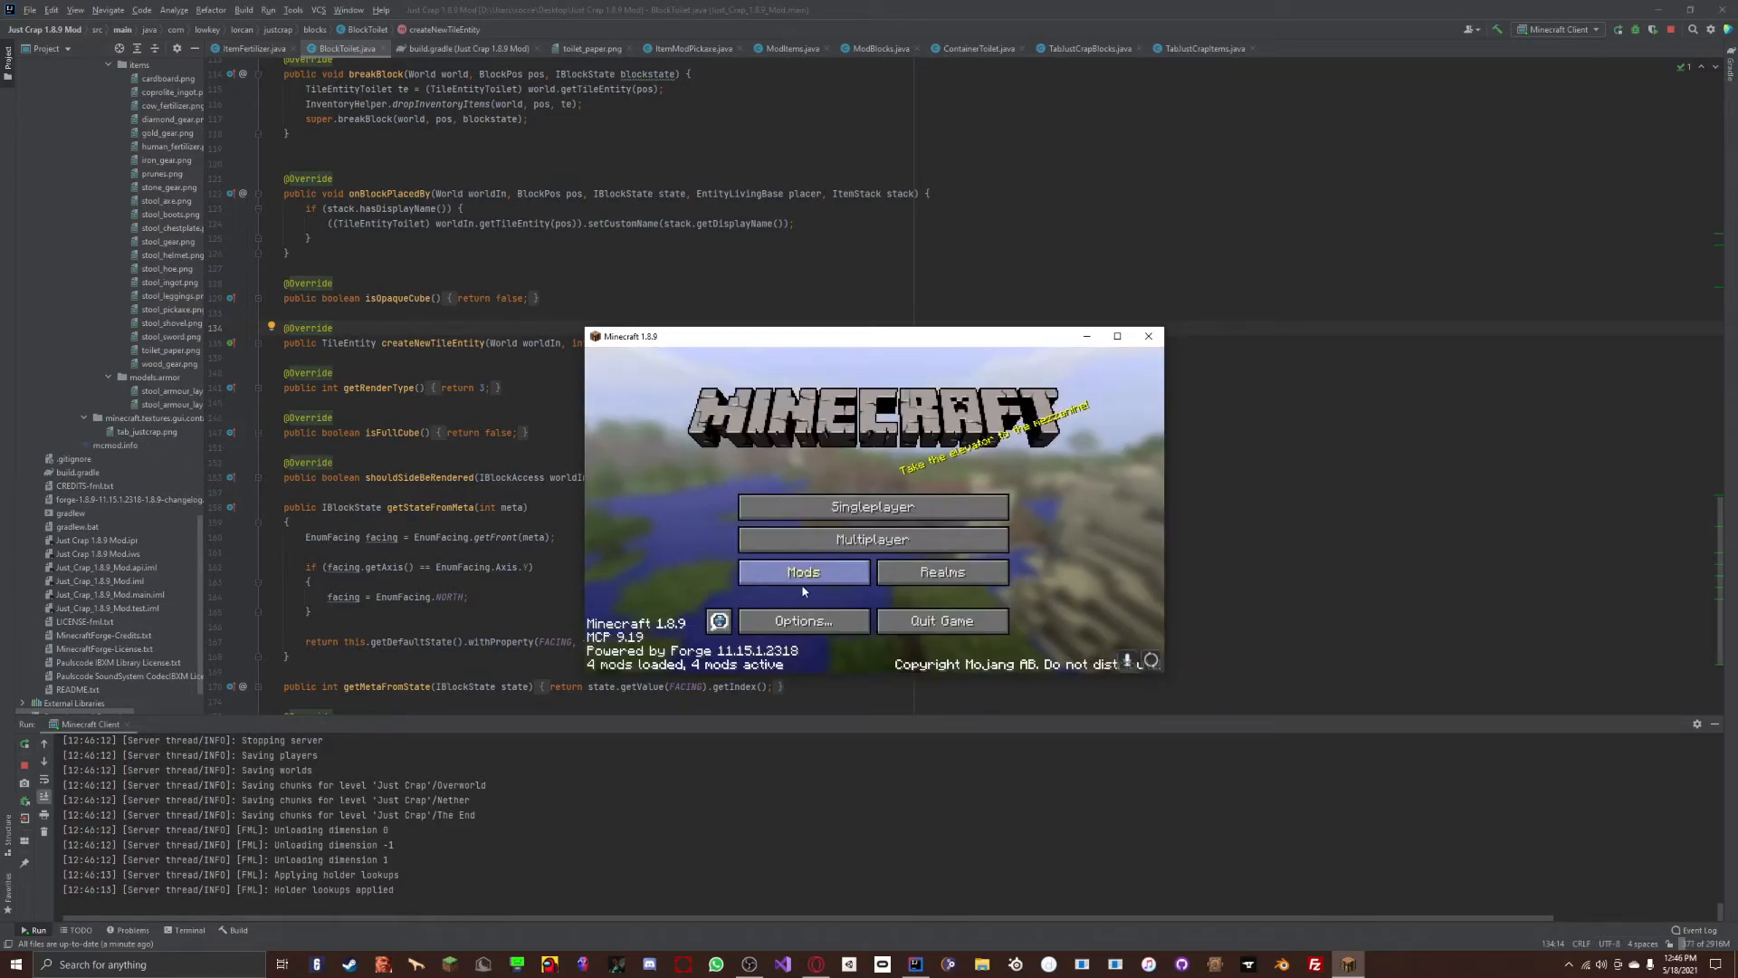
click(802, 570)
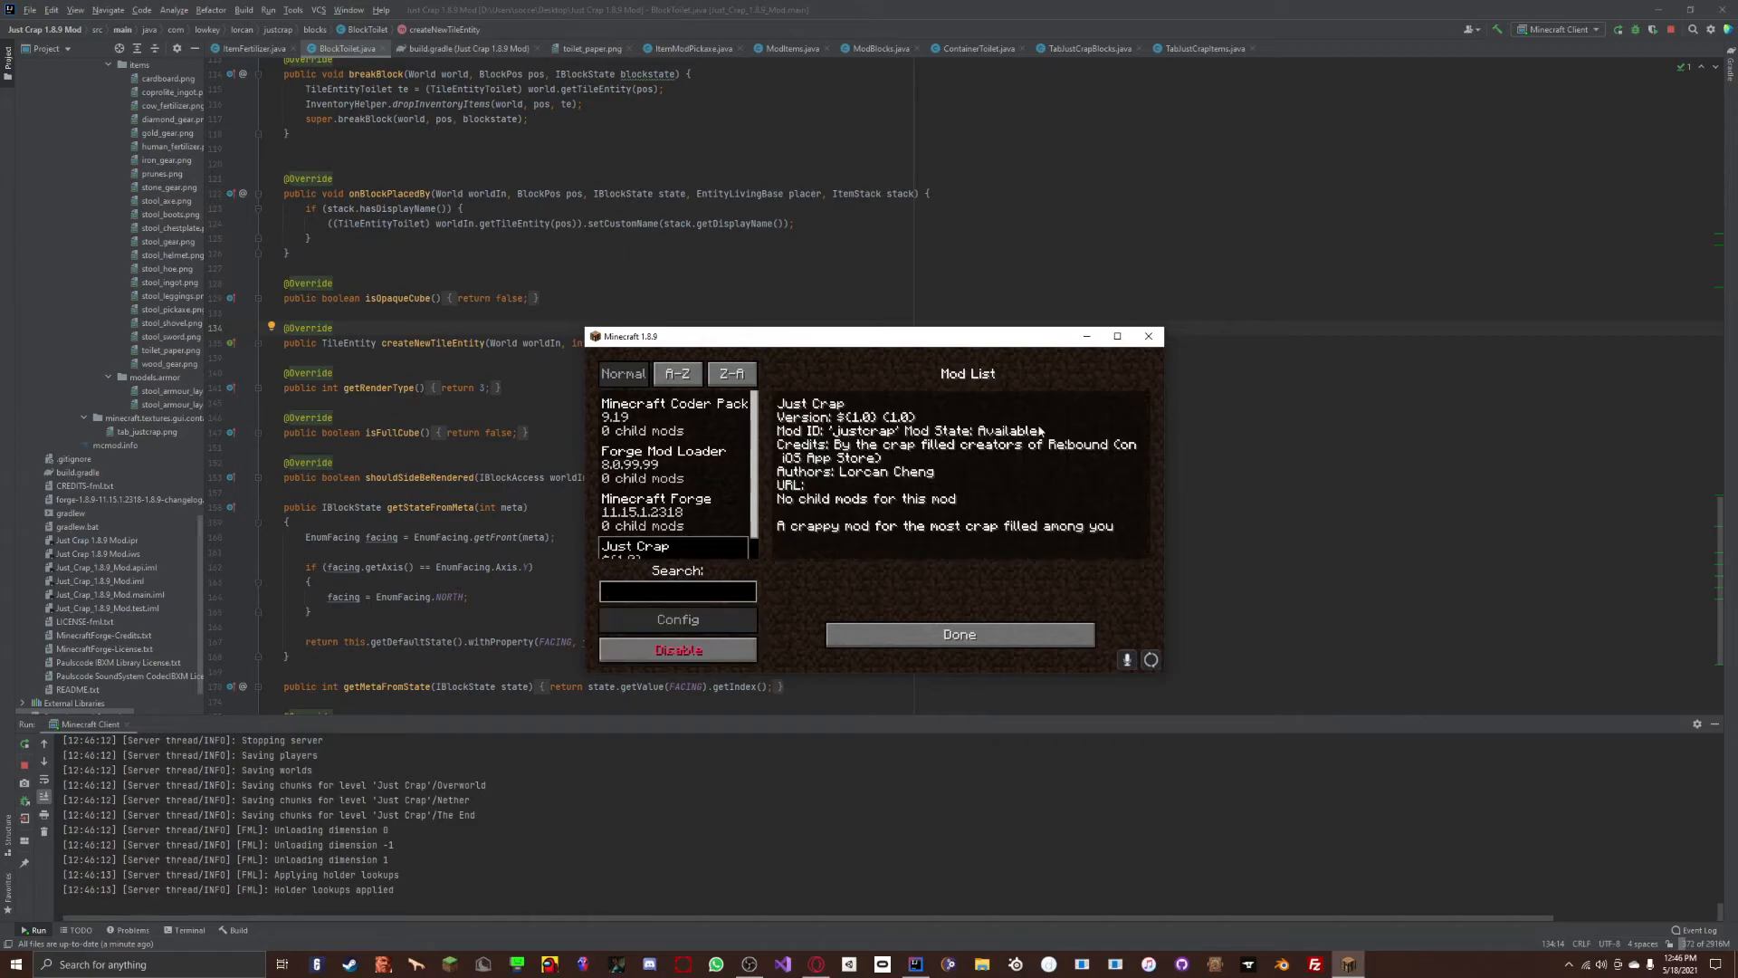